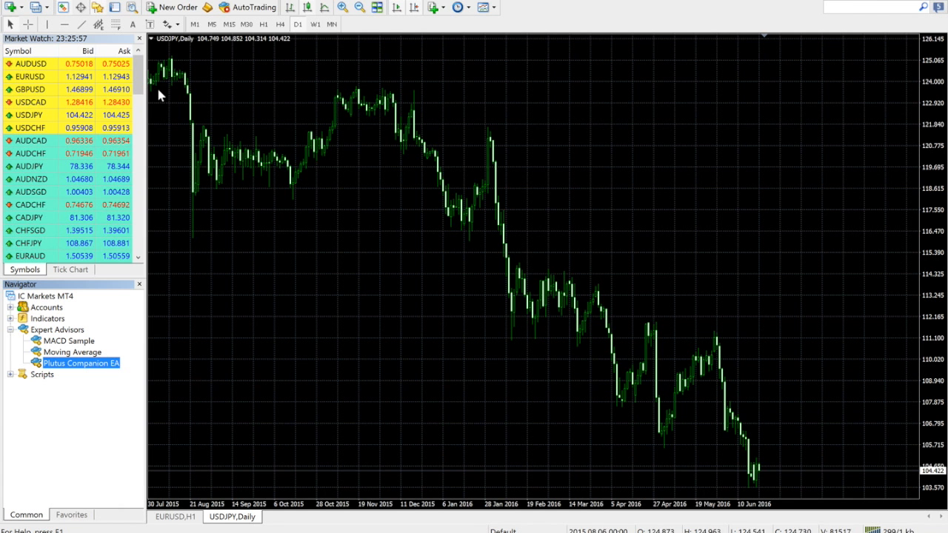
# Step: Open MetaTrader 4's data folder and bring up actions for the MQL4 folder
pyautogui.click(10, 6)
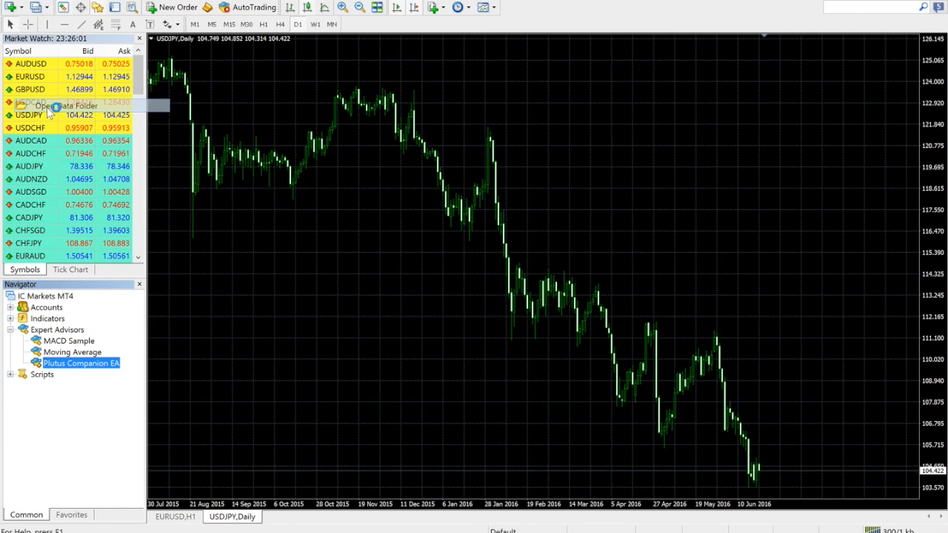
pyautogui.click(71, 105)
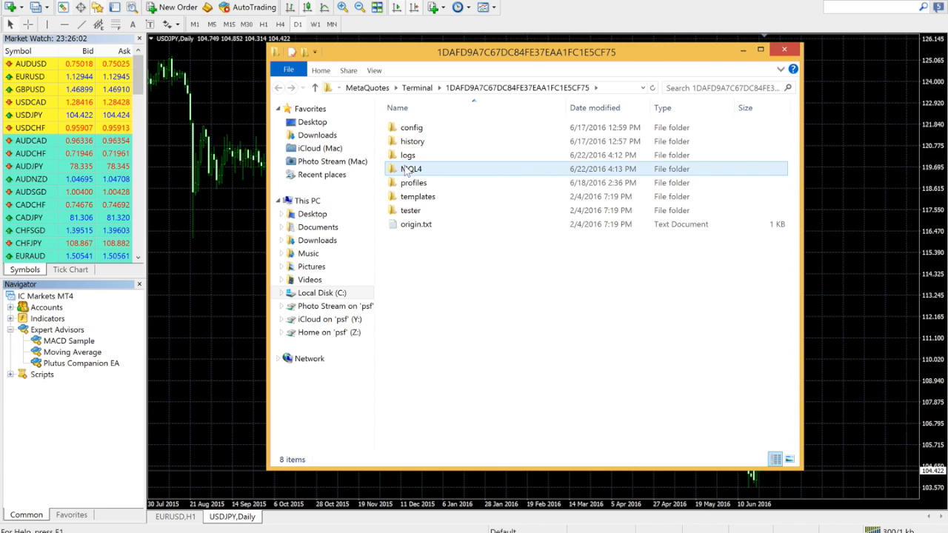
pyautogui.click(411, 169)
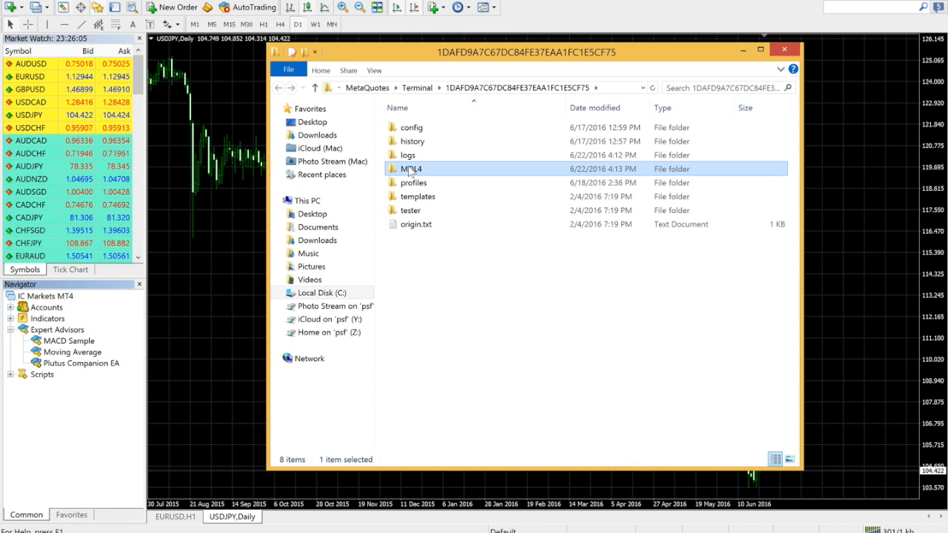
pyautogui.rightClick(411, 169)
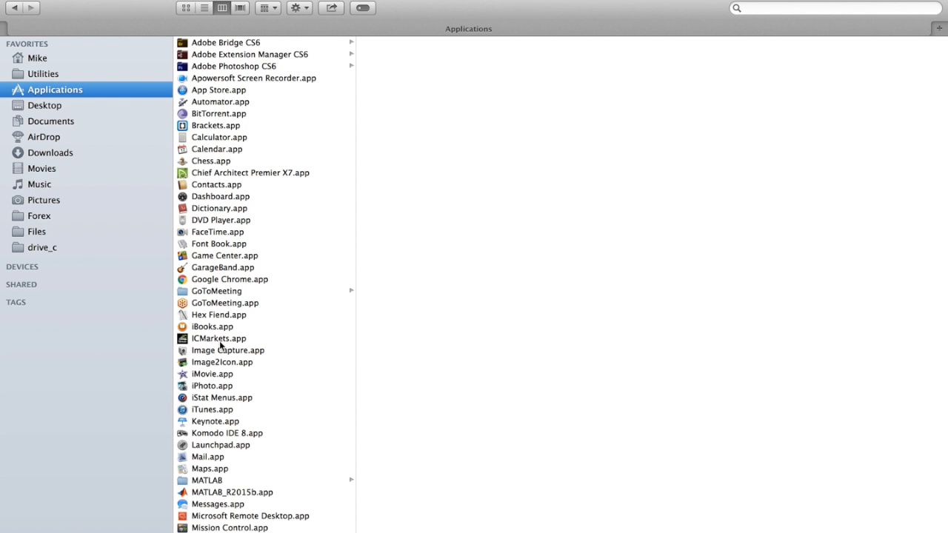
# Step: Show ICMarkets.app package contents and open its MetaTrader 4 MQL4 folder from favourites
pyautogui.rightClick(219, 338)
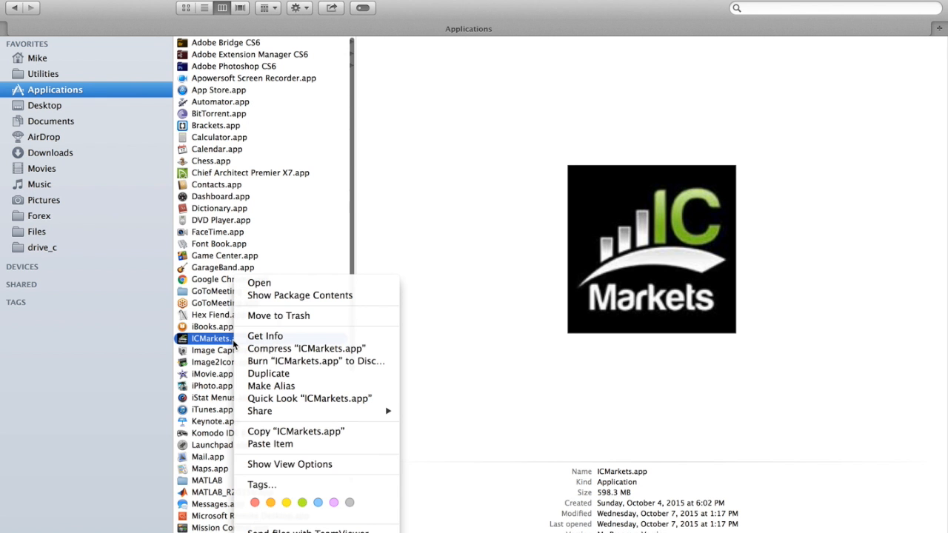
pyautogui.moveTo(318, 295)
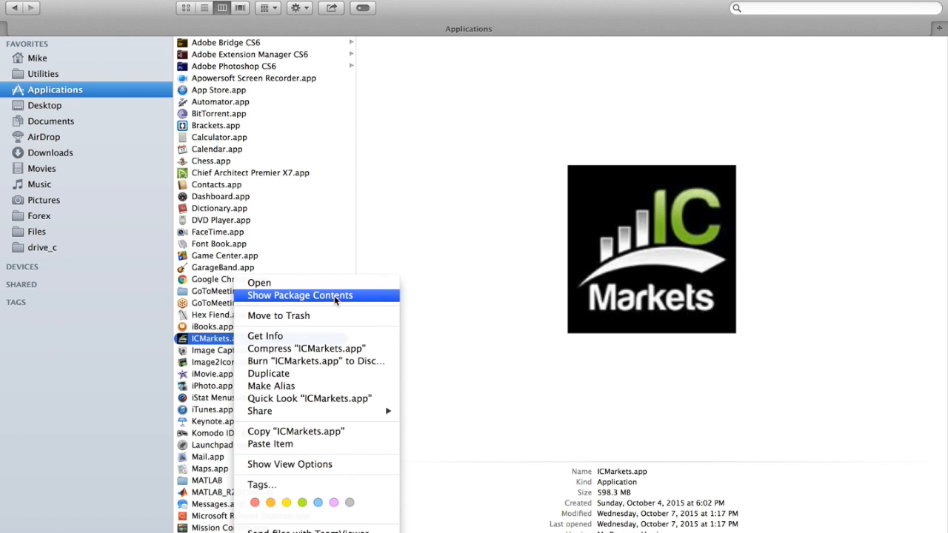
pyautogui.click(300, 294)
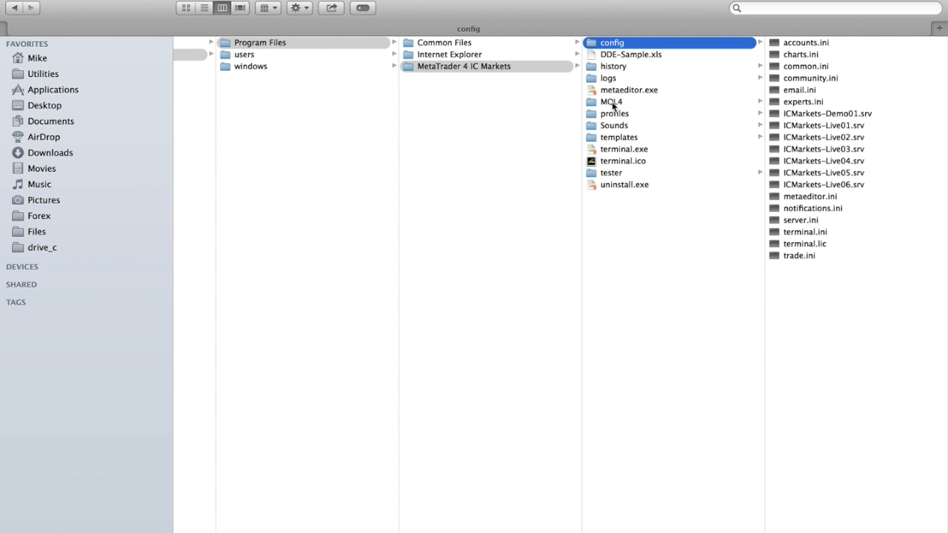
pyautogui.click(611, 101)
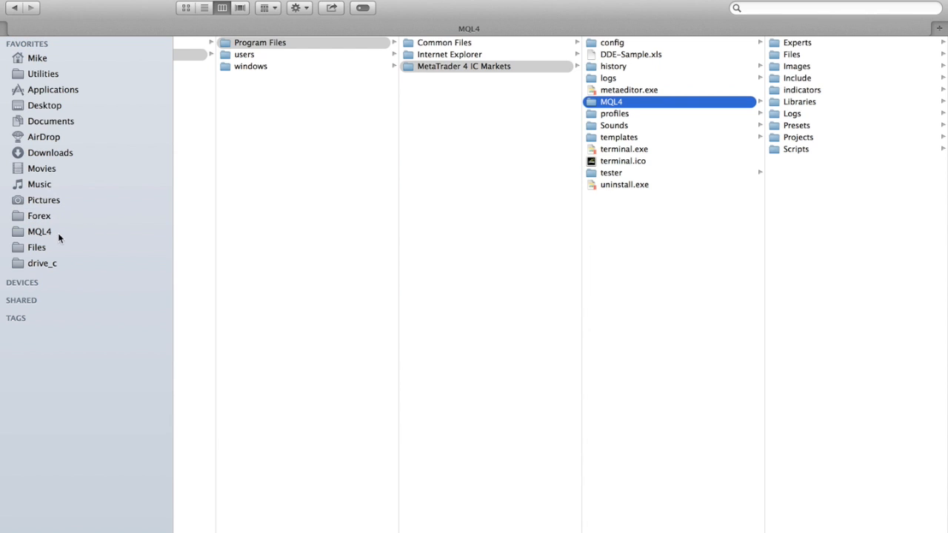
pyautogui.click(39, 231)
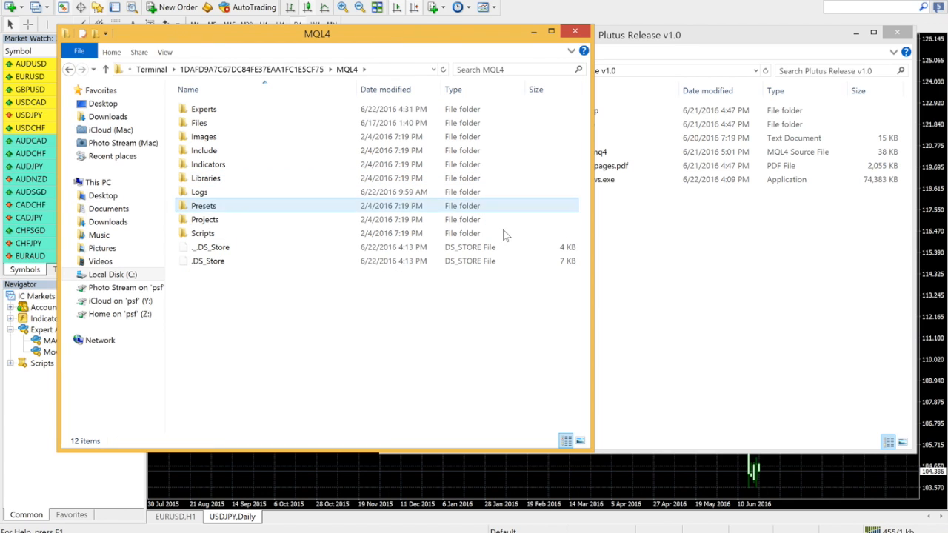
# Step: Copy Plutus Companion EA.mq4 from Plutus Release v1.0 into the MQL4 Experts folder
pyautogui.click(204, 109)
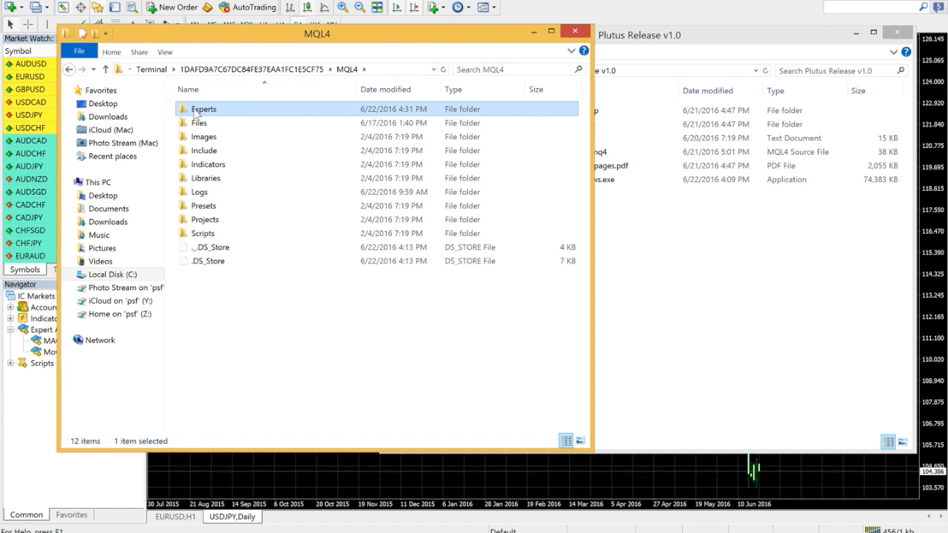
pyautogui.doubleClick(204, 109)
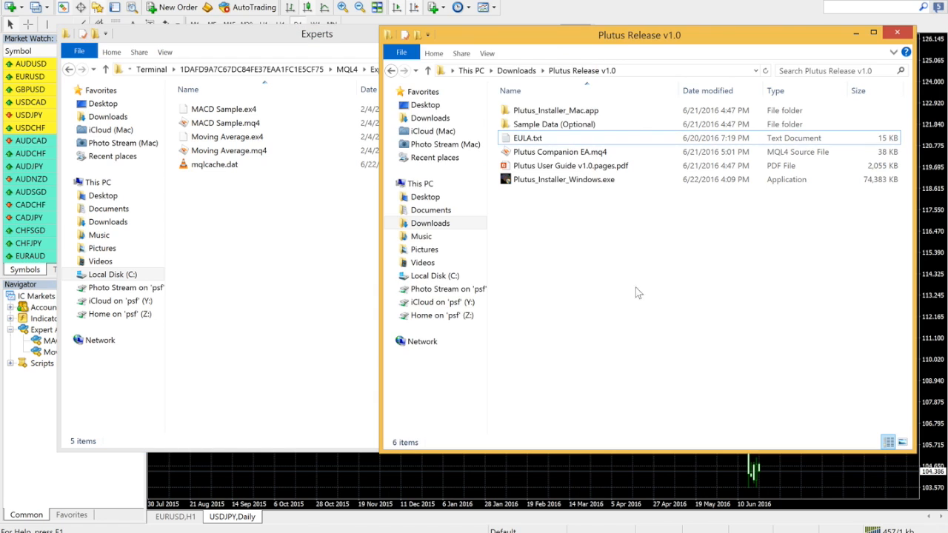
pyautogui.click(561, 151)
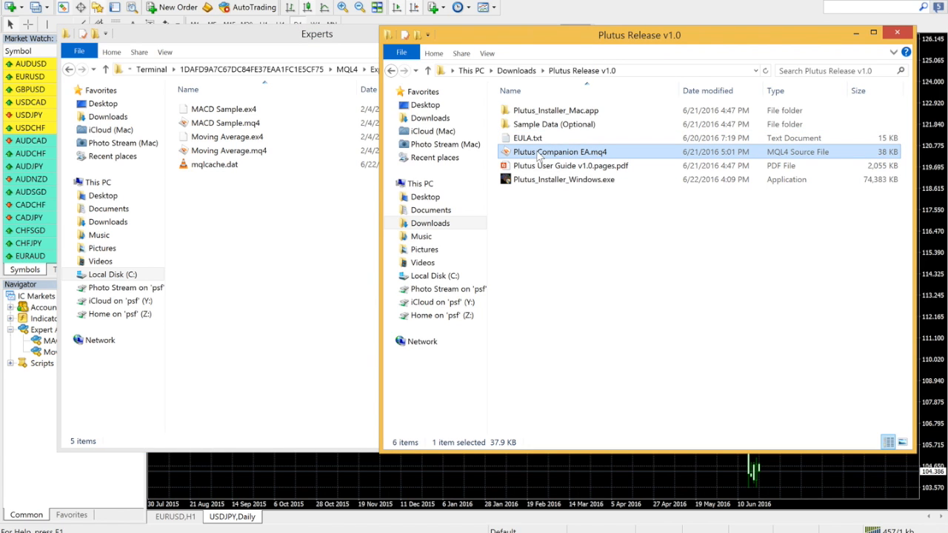
pyautogui.click(316, 33)
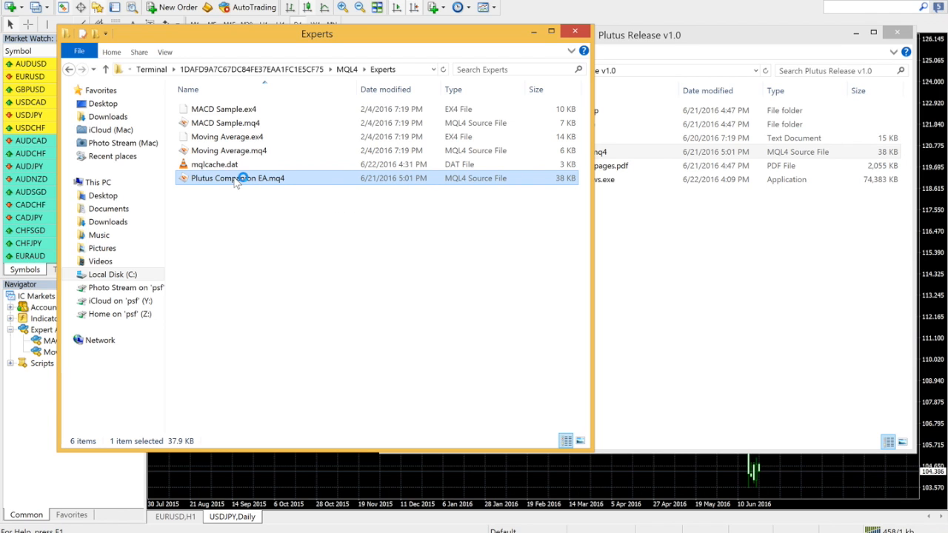
# Step: Open Plutus Companion EA.mq4 in MetaEditor and compile it
pyautogui.doubleClick(238, 178)
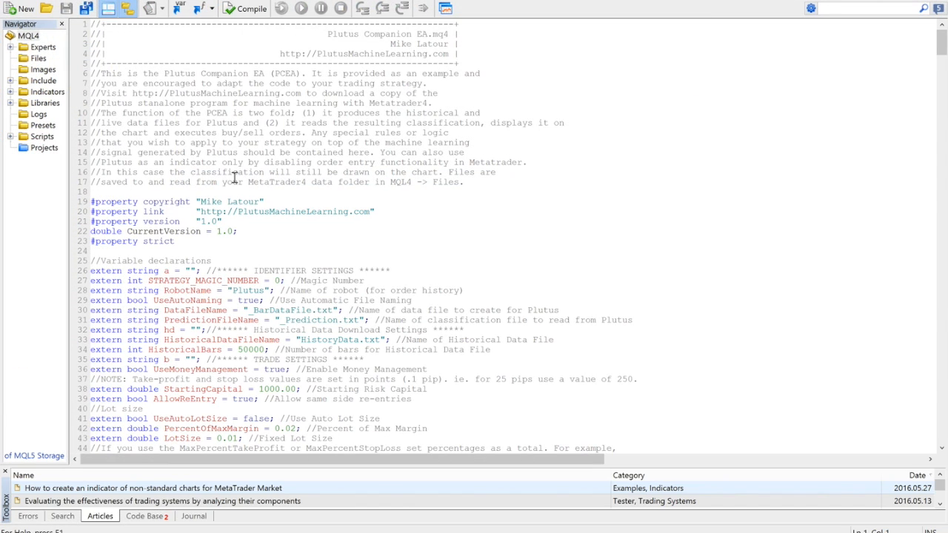
pyautogui.moveTo(248, 13)
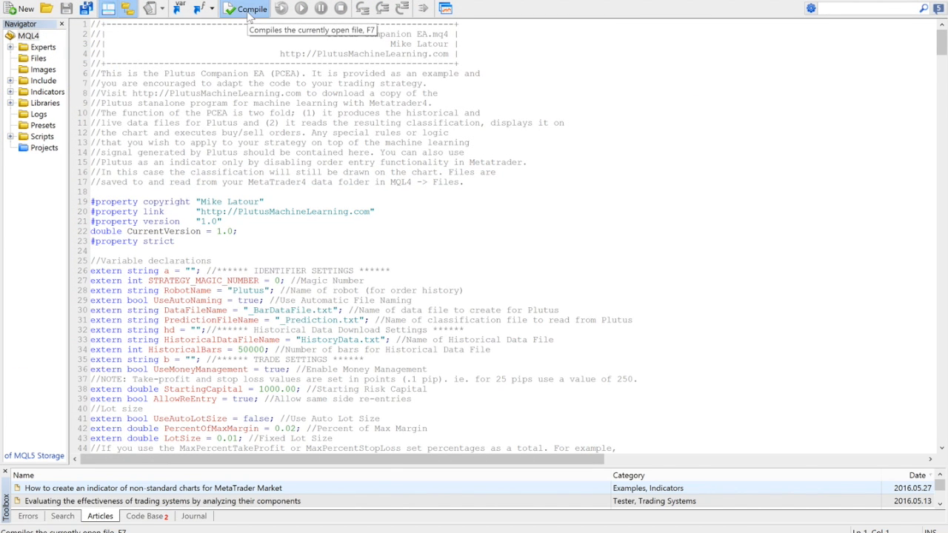
pyautogui.click(245, 9)
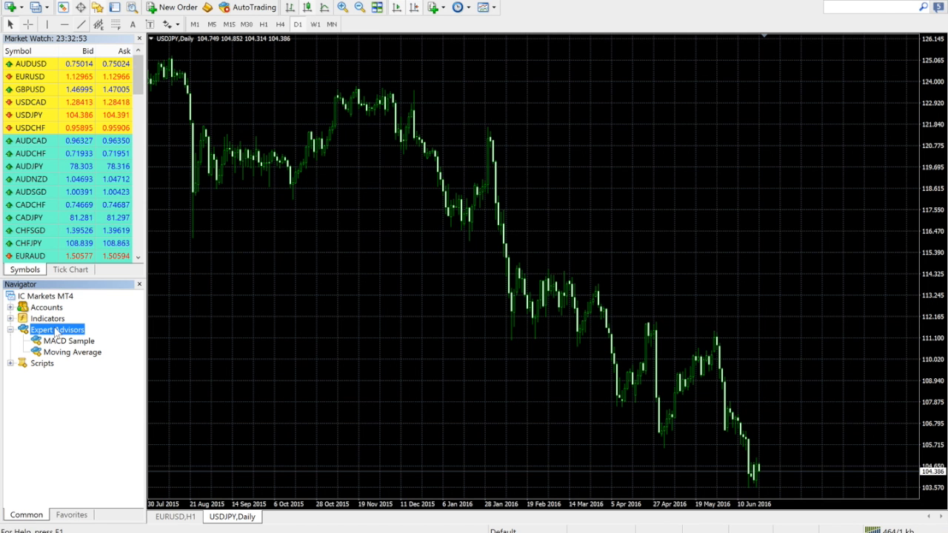
# Step: Refresh the Navigator's Expert Advisors list and open Plutus Companion EA
pyautogui.rightClick(57, 330)
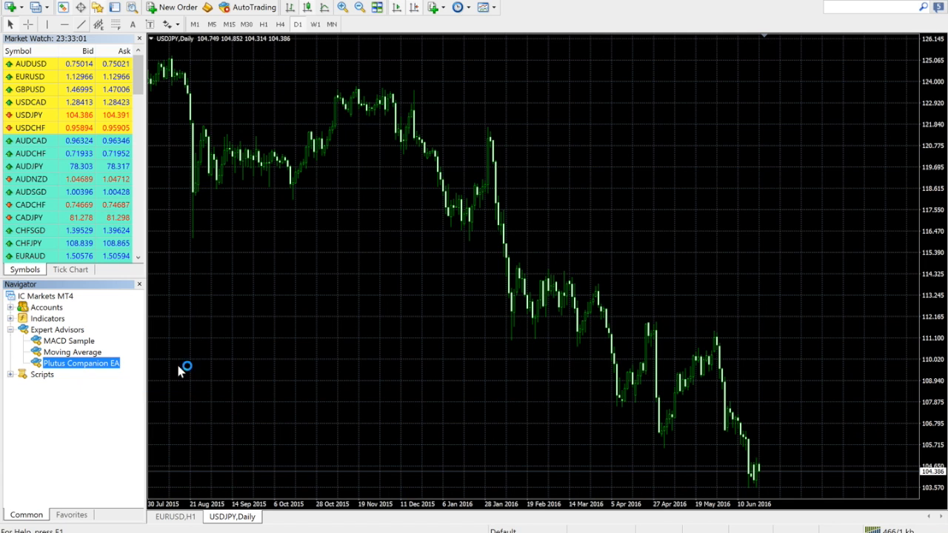
pyautogui.doubleClick(80, 362)
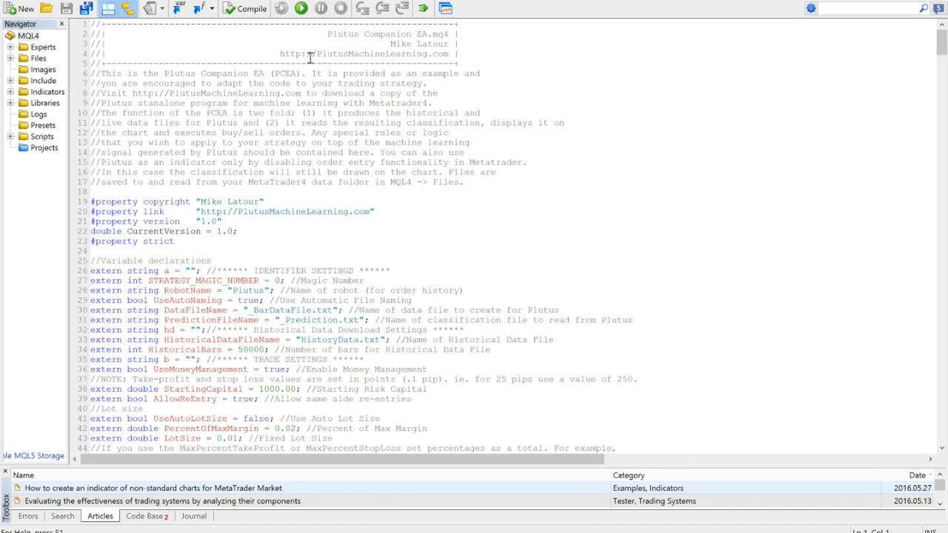
pyautogui.moveTo(932, 44)
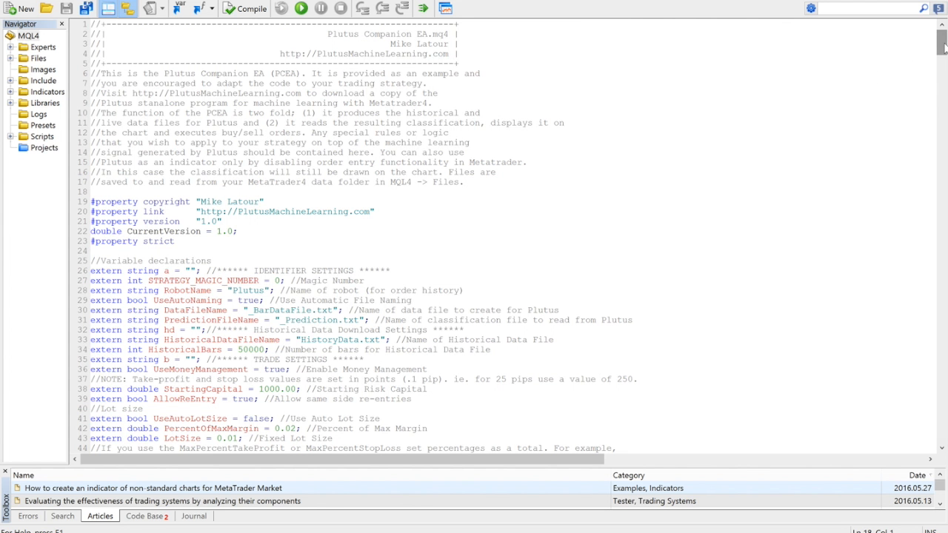
# Step: Scroll the companion EA source to WriteDataFile and select the Indicator5 line
pyautogui.scroll(-3)
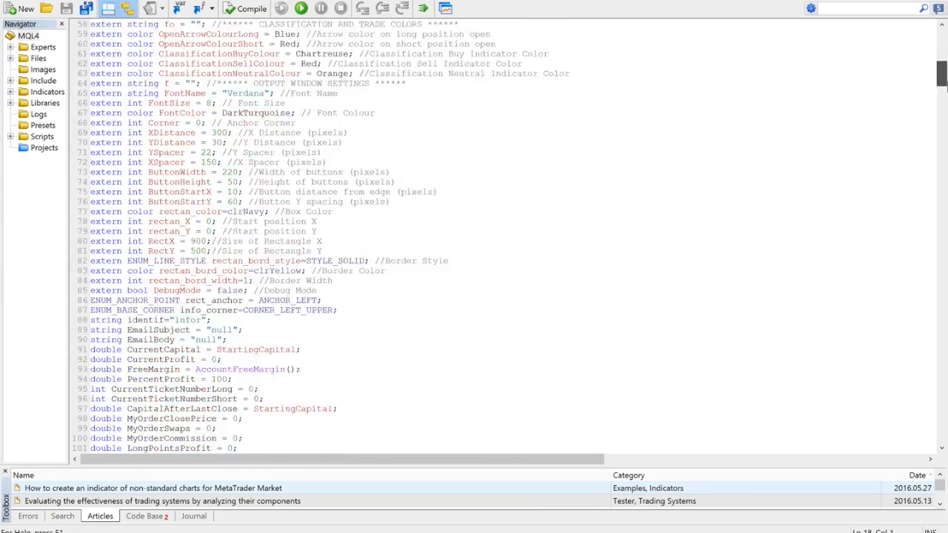
pyautogui.scroll(-3)
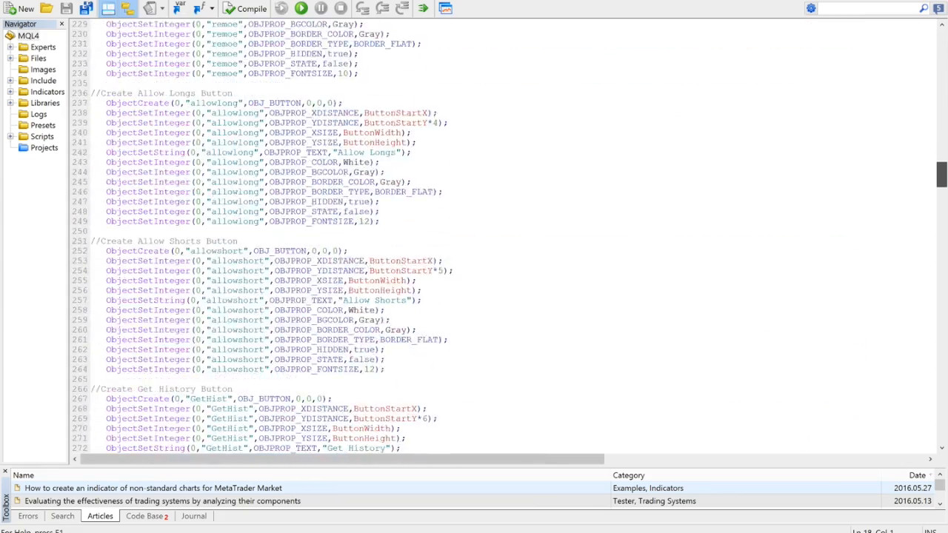
pyautogui.scroll(-3)
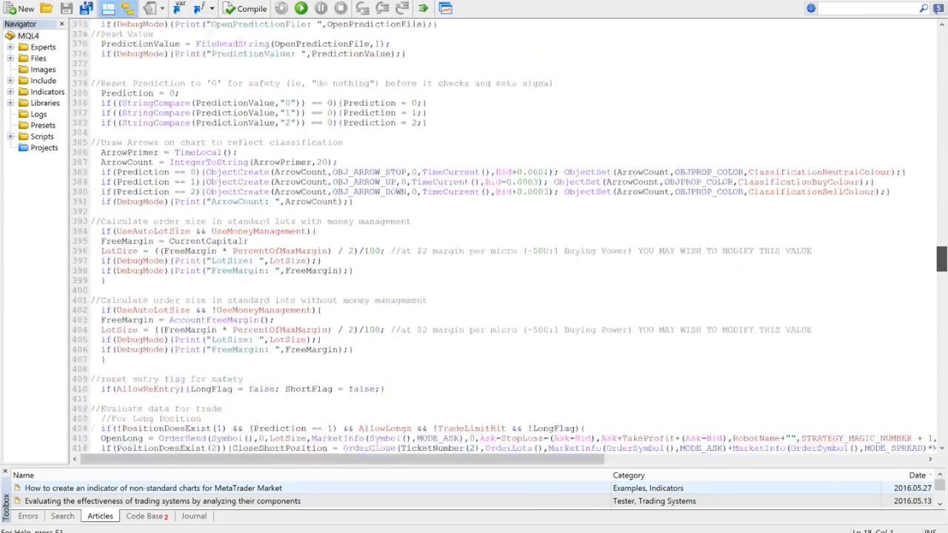
pyautogui.scroll(-3)
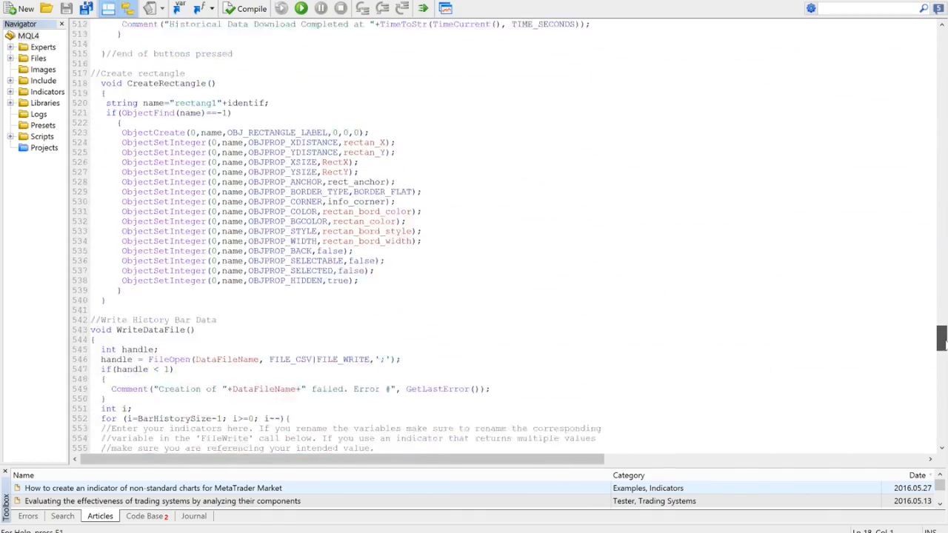
pyautogui.scroll(-3)
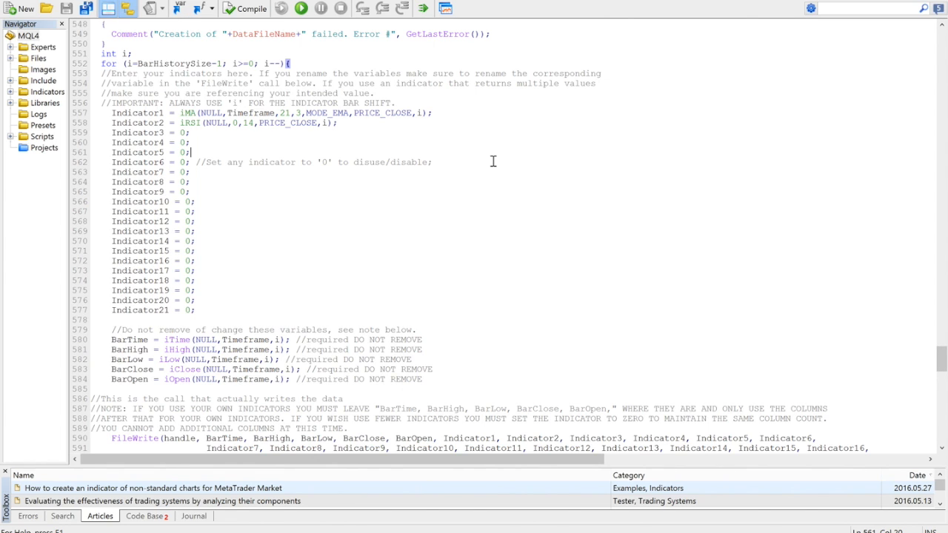
pyautogui.click(190, 161)
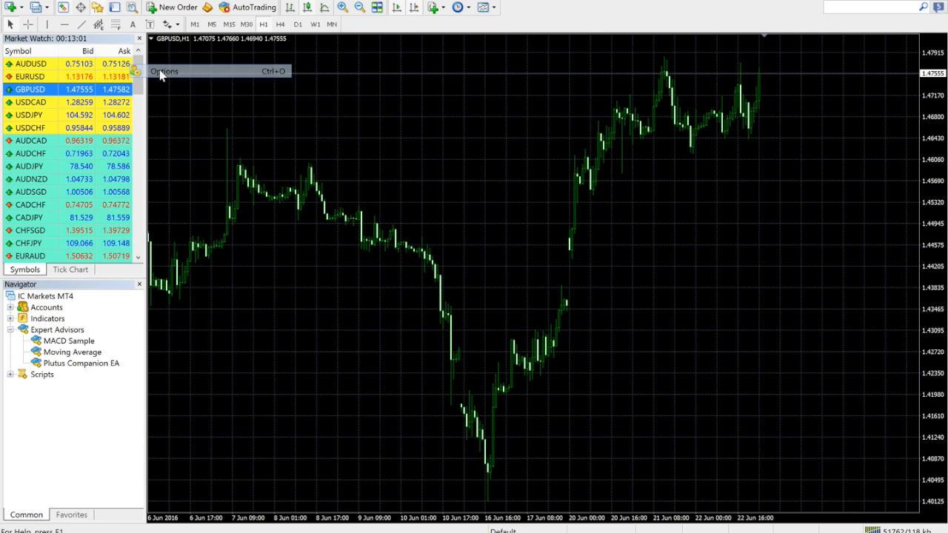
# Step: Set chart options to 10000000 max bars in history and 250000 bars per chart
pyautogui.click(164, 71)
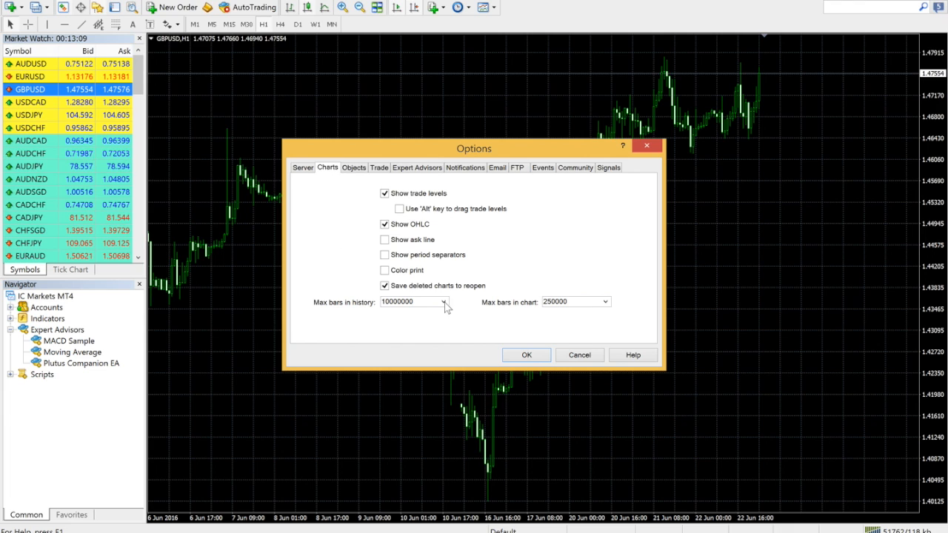
pyautogui.click(443, 301)
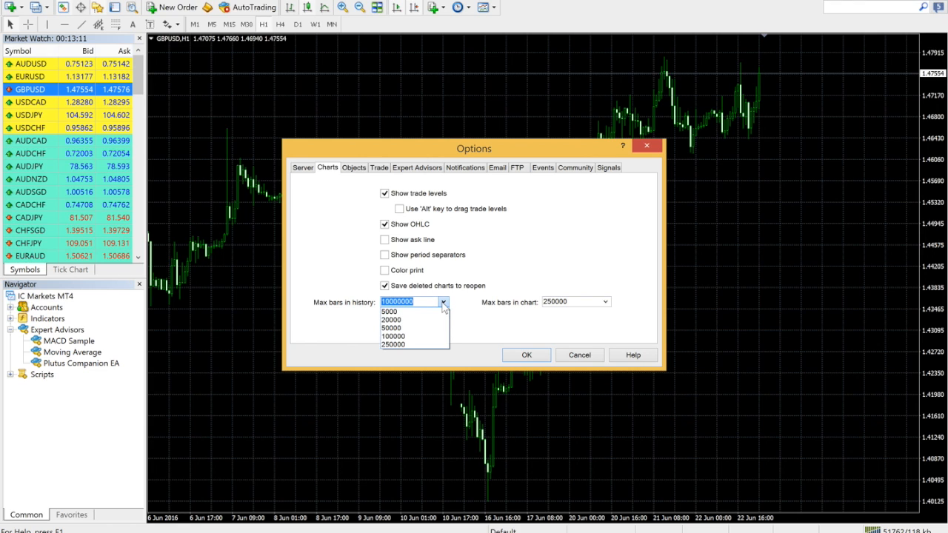
pyautogui.click(604, 301)
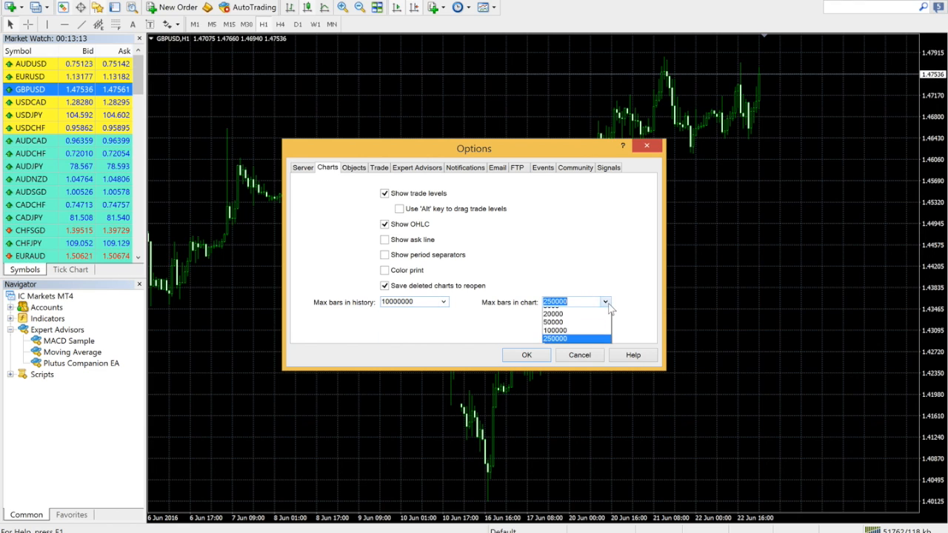
pyautogui.click(577, 338)
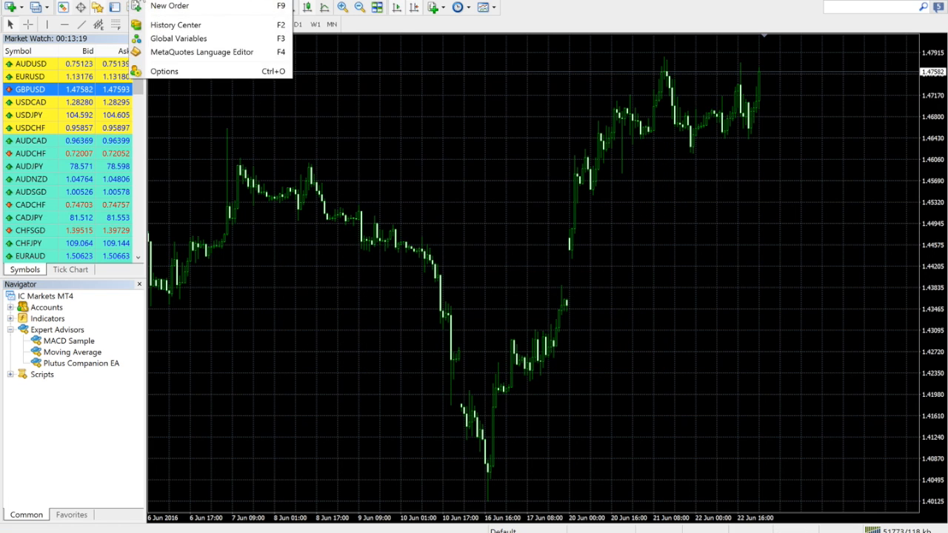
# Step: Open the History Center for the GBPUSD 15-minute price history
pyautogui.click(175, 24)
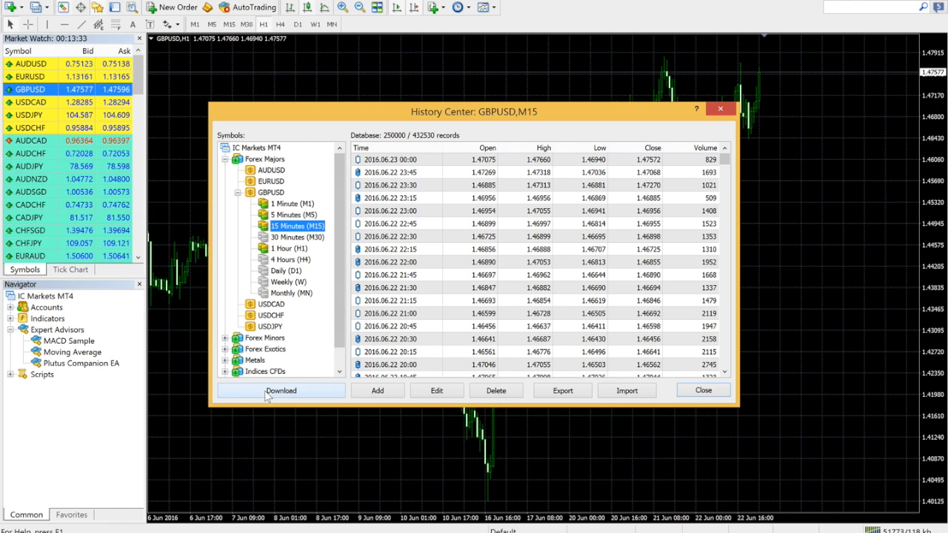
pyautogui.moveTo(289, 400)
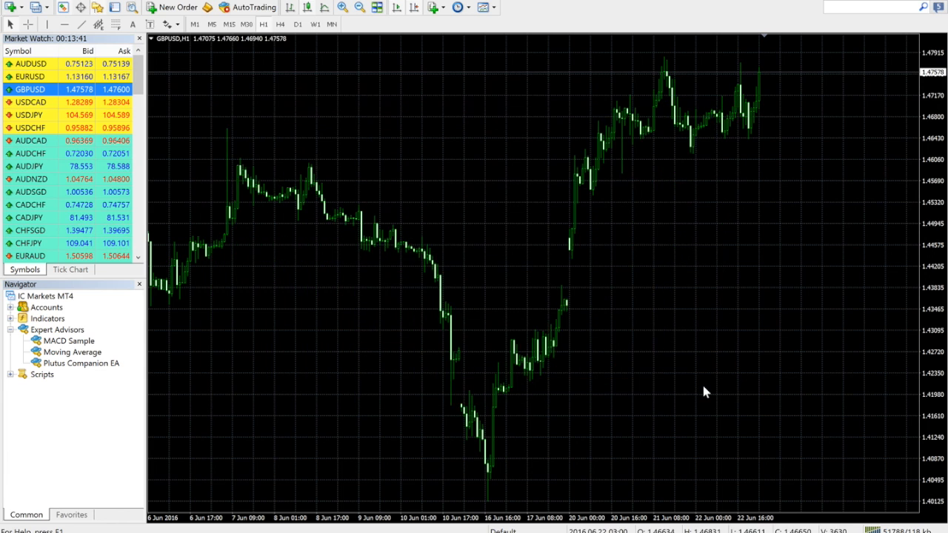
# Step: Attach Plutus Companion EA to the GBPUSD chart, accepting its input settings
pyautogui.click(81, 362)
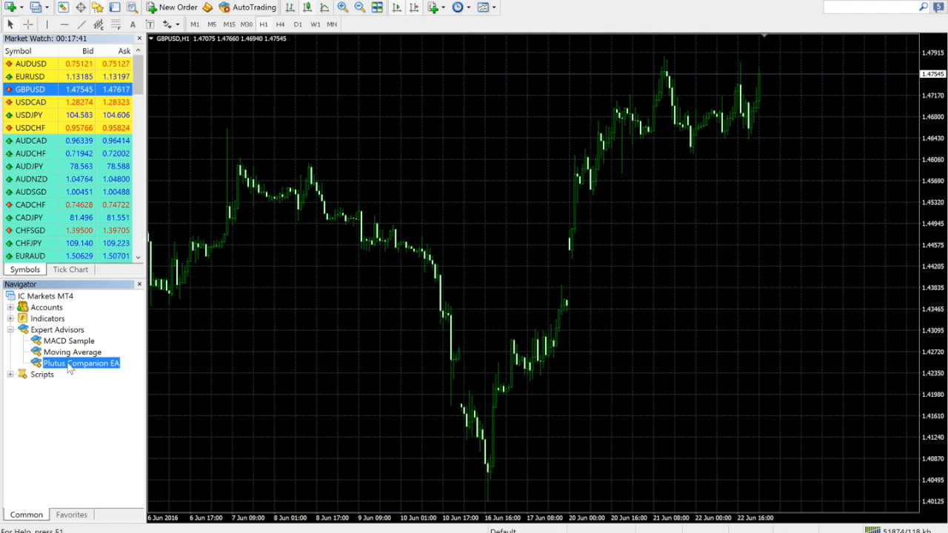
pyautogui.doubleClick(81, 363)
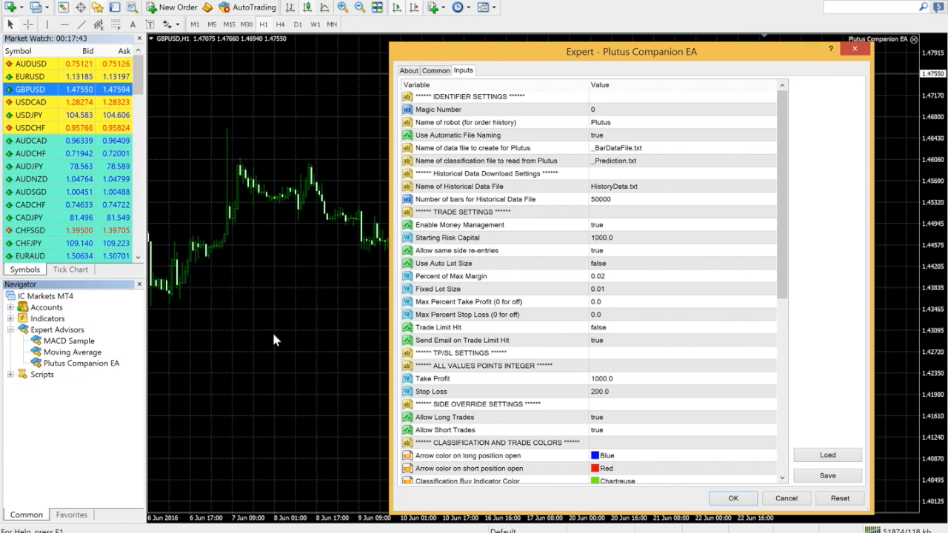
pyautogui.moveTo(766, 175)
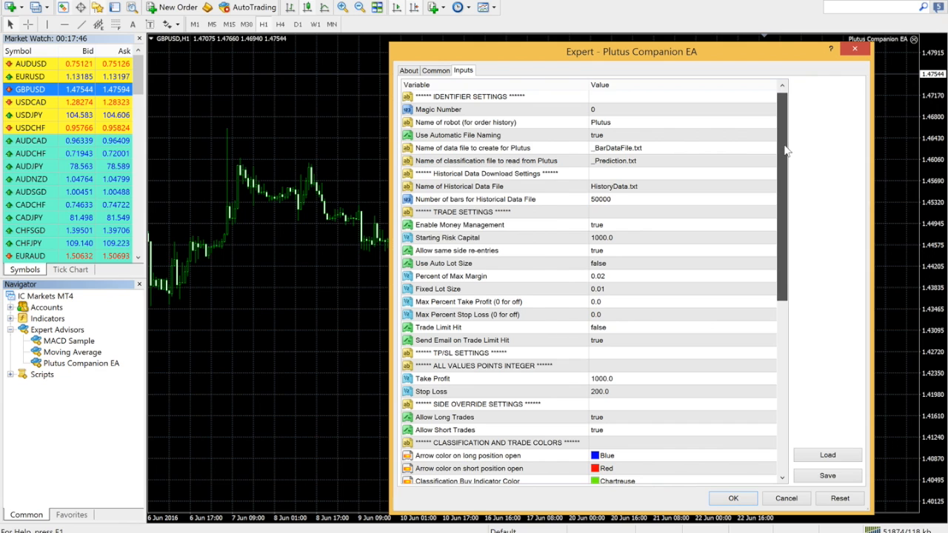
pyautogui.scroll(-3)
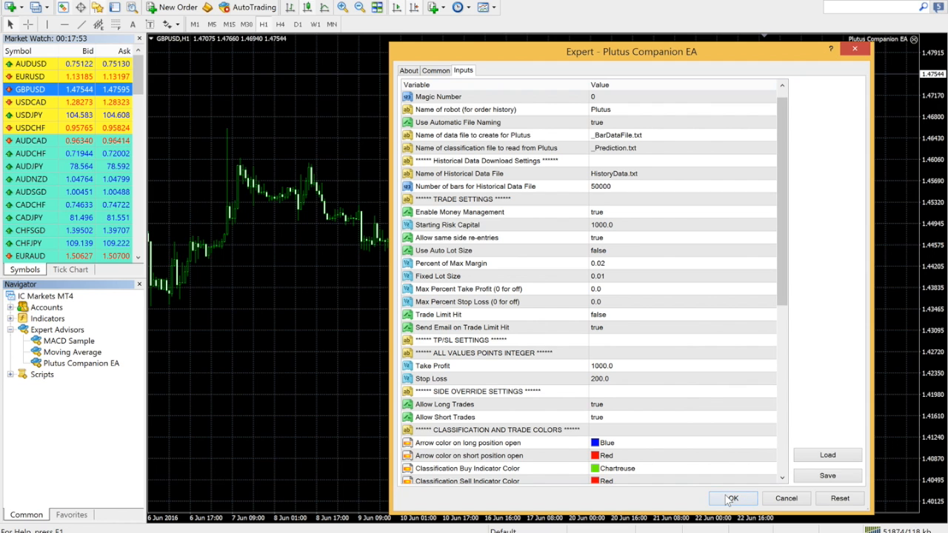
pyautogui.click(731, 498)
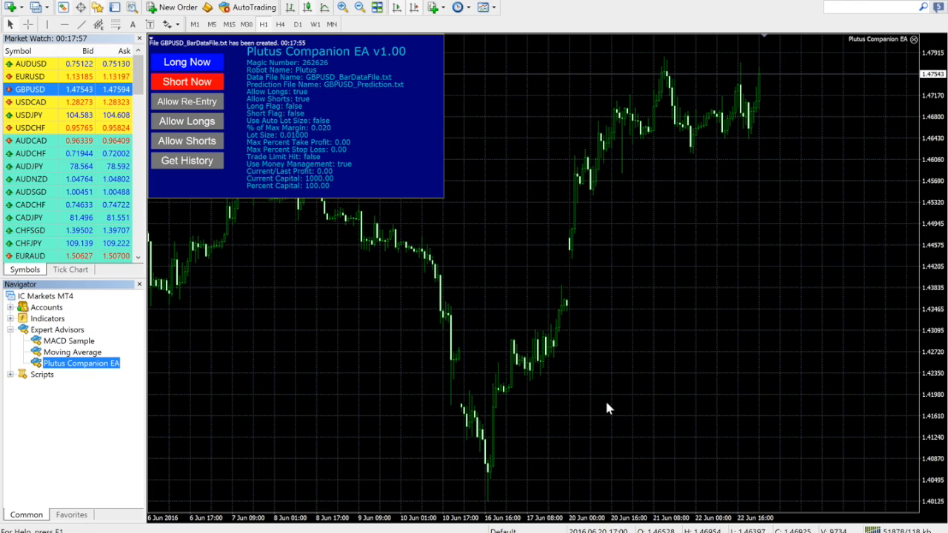
pyautogui.moveTo(463, 329)
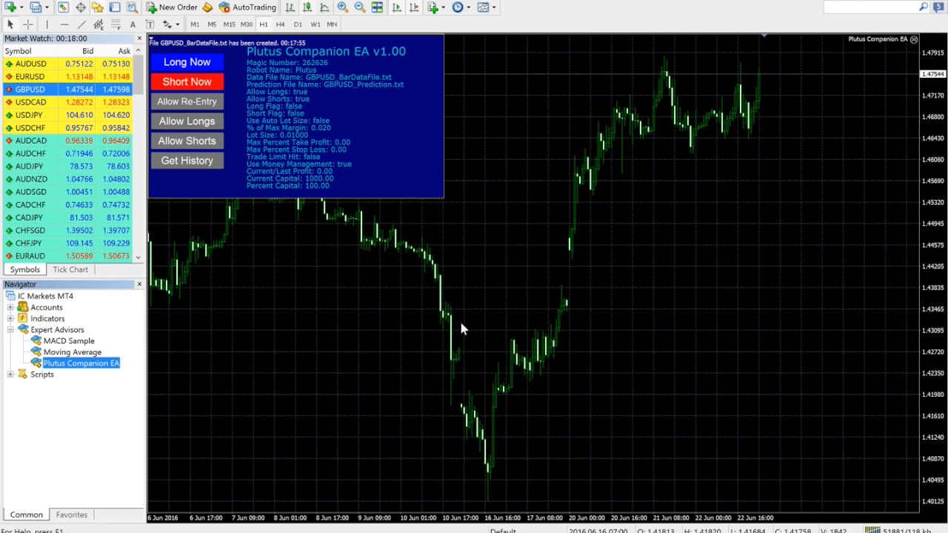
pyautogui.moveTo(302, 346)
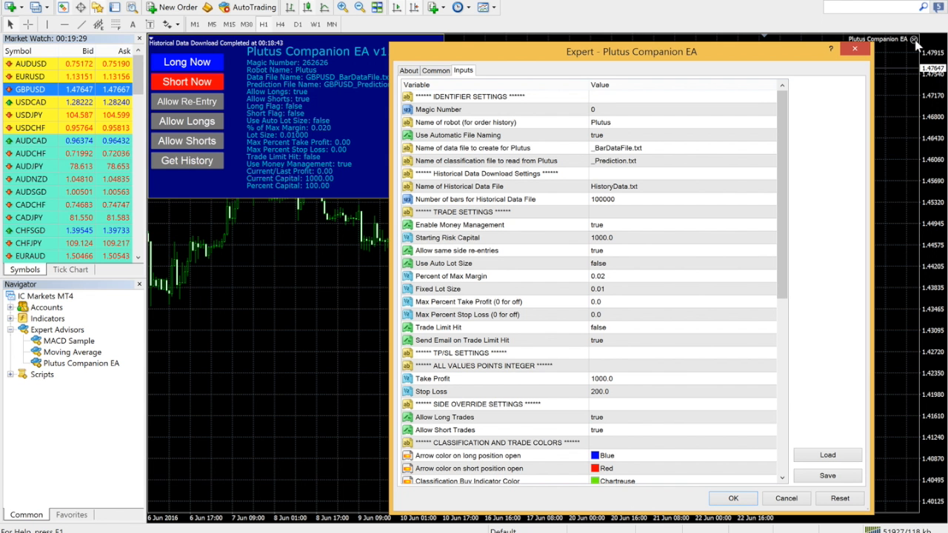
pyautogui.moveTo(636, 206)
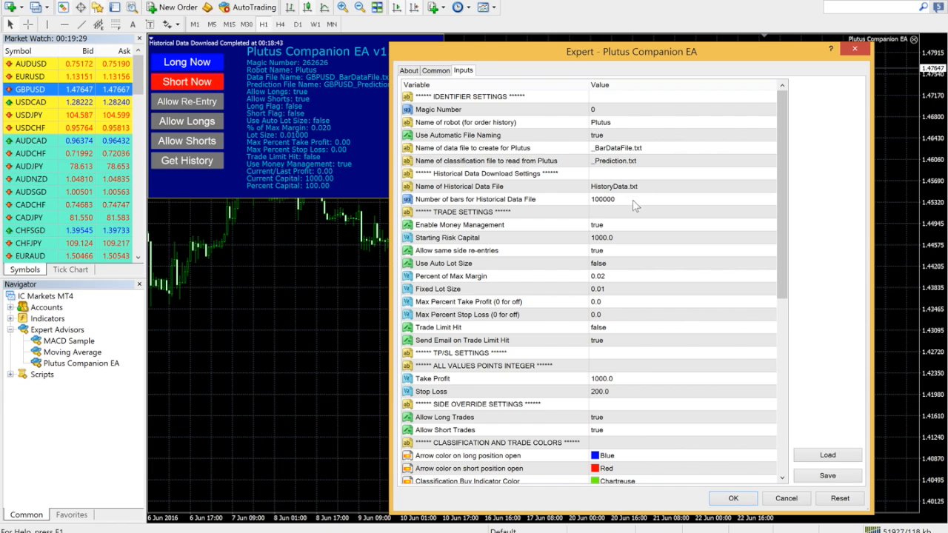
pyautogui.moveTo(638, 208)
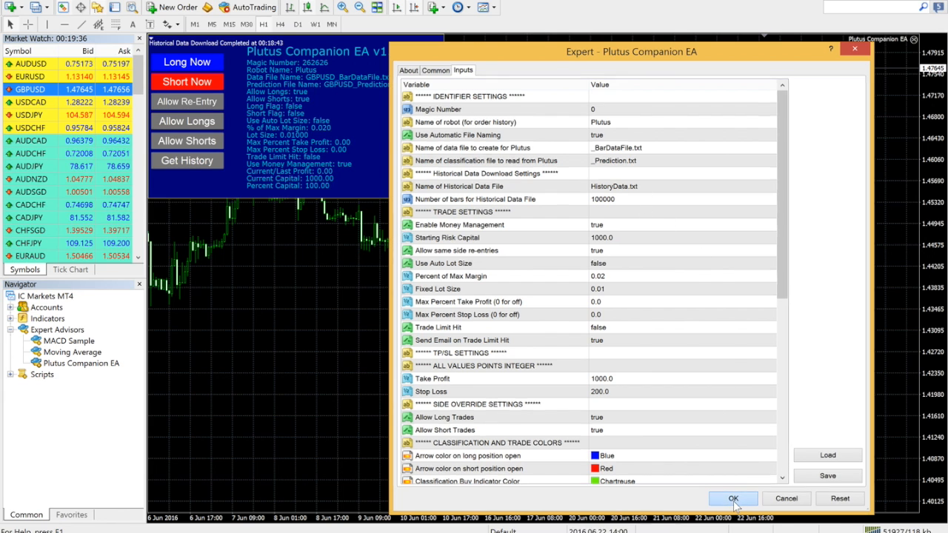
# Step: Confirm EA inputs with 100000 bars and export the price history via Get History
pyautogui.click(732, 498)
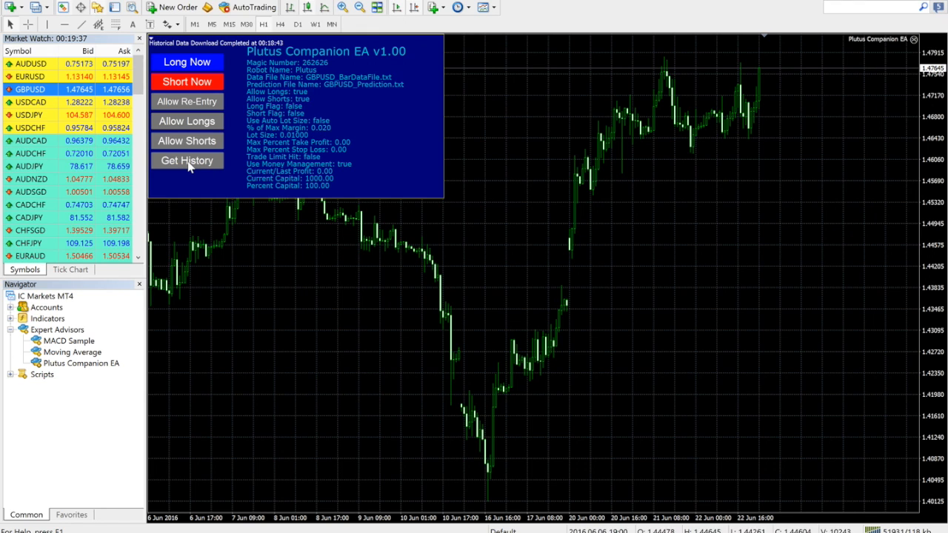
pyautogui.click(187, 160)
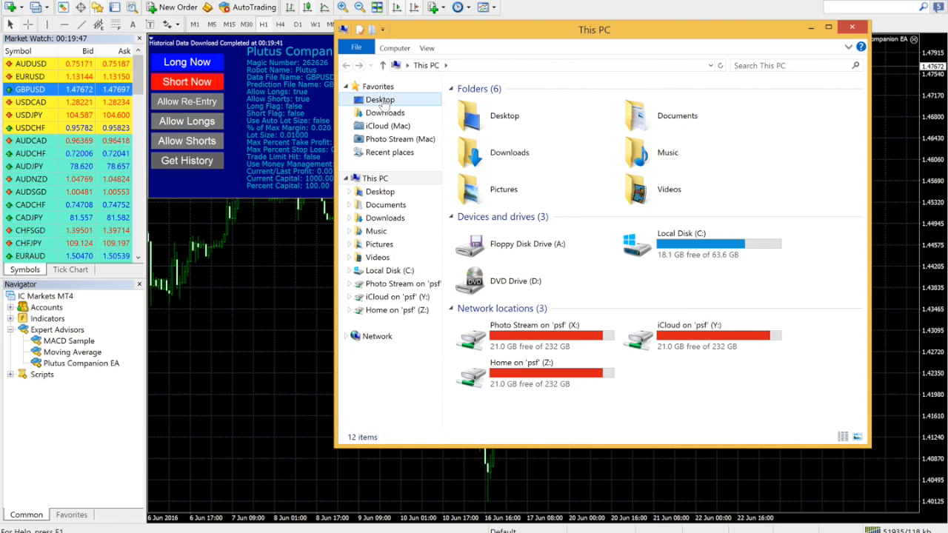
# Step: Browse from Desktop into the terminal's MQL4 folder and open Files, showing HistoryData.txt
pyautogui.click(380, 99)
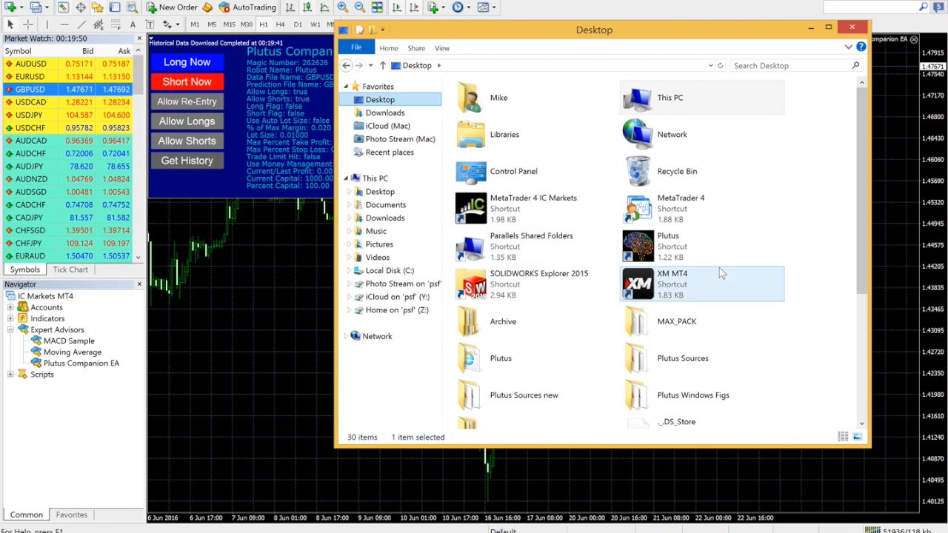
pyautogui.scroll(-3)
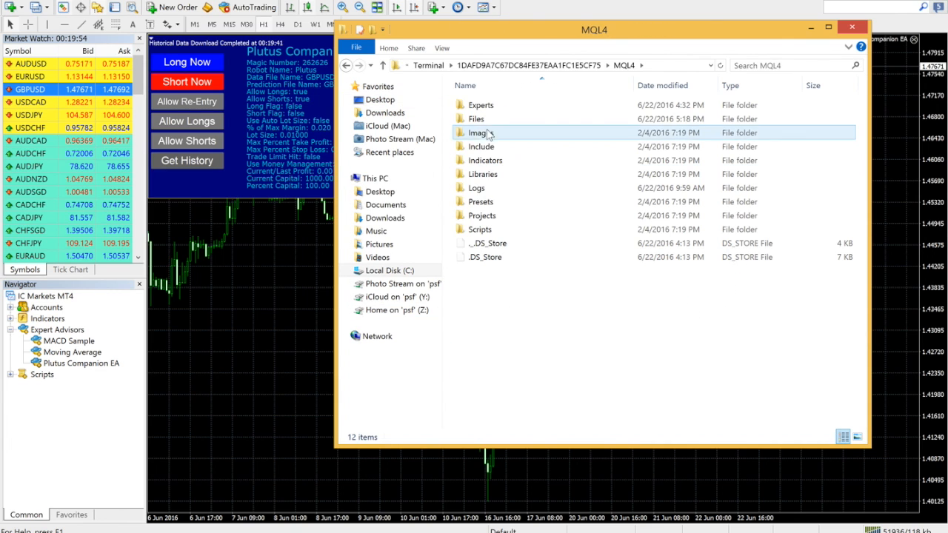
pyautogui.doubleClick(476, 118)
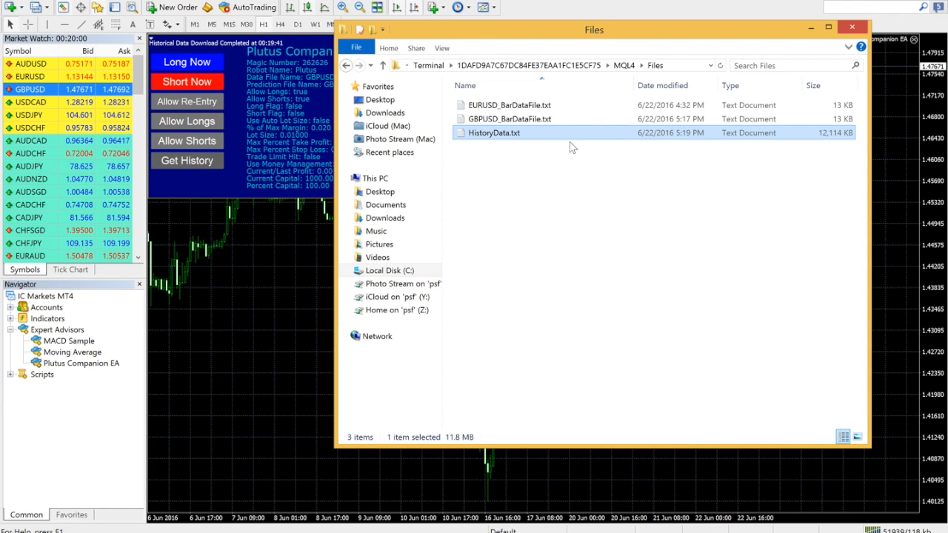
pyautogui.moveTo(748, 186)
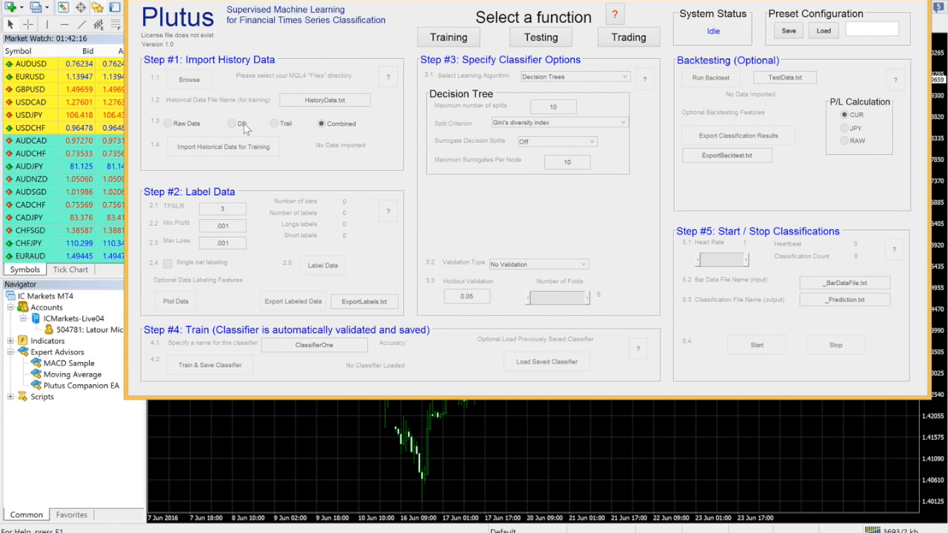
pyautogui.moveTo(449, 82)
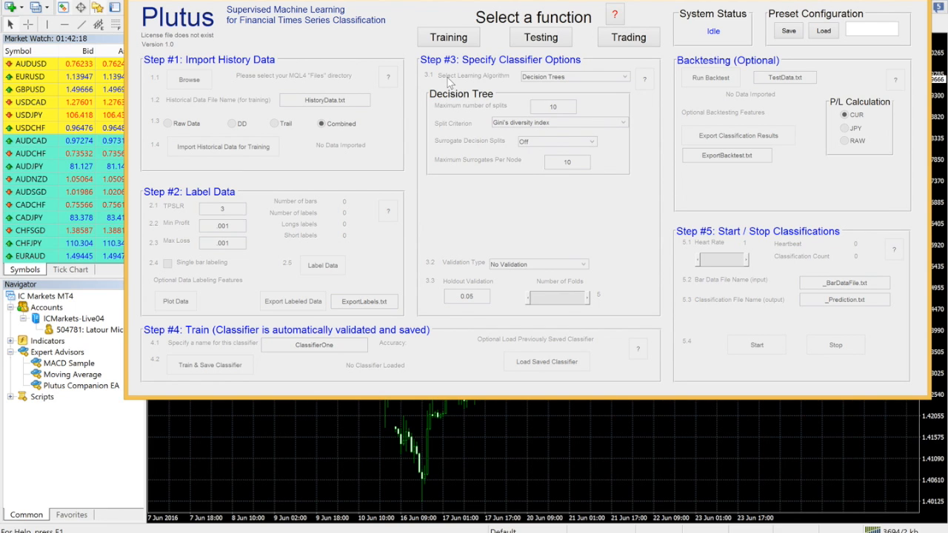
# Step: Select the Training function, then view and dismiss the Step #1 Import History Data help
pyautogui.click(447, 37)
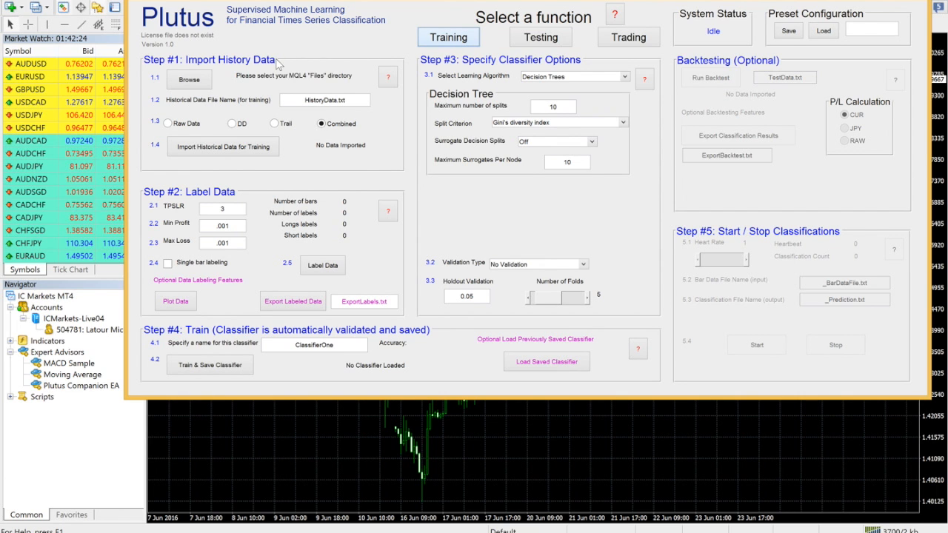
pyautogui.click(388, 76)
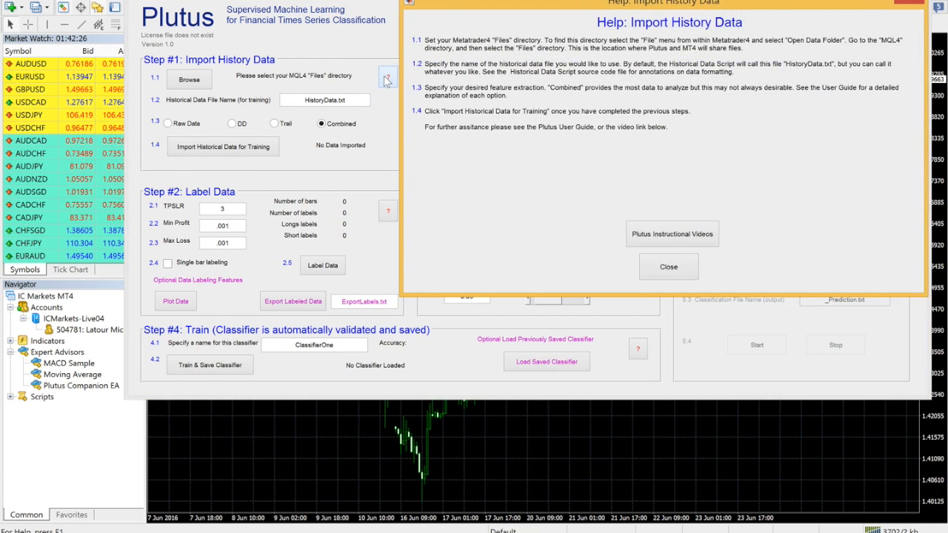
pyautogui.moveTo(667, 267)
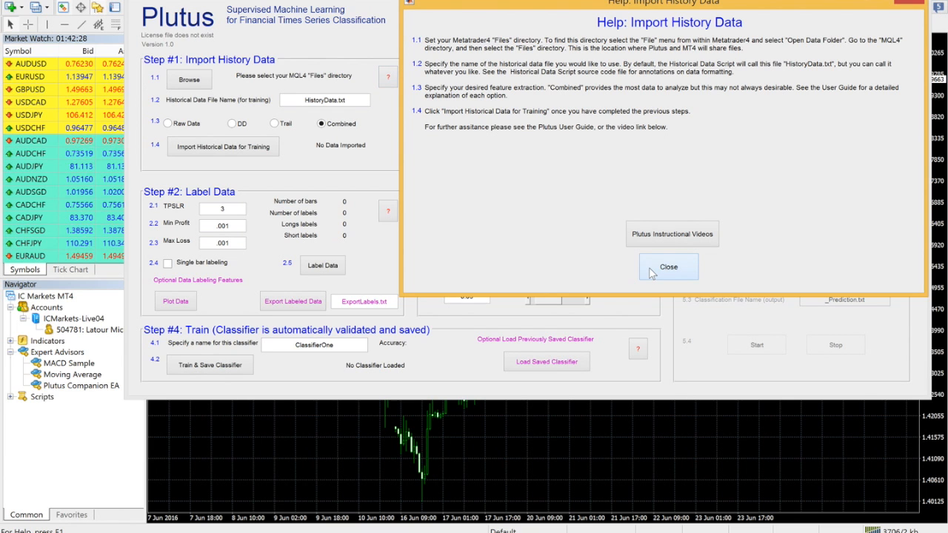
pyautogui.click(667, 267)
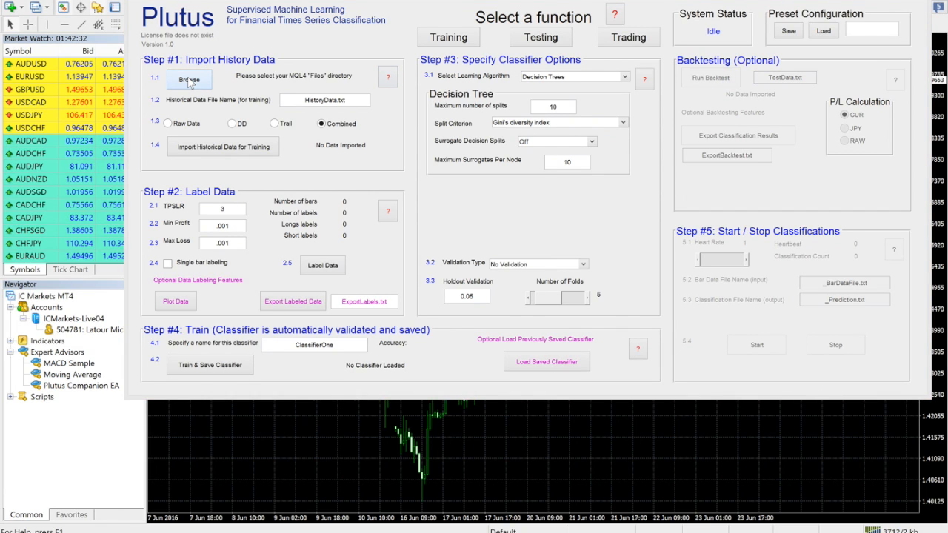
# Step: Set the data directory to the MQL4 Files folder and import HistoryData.txt for training
pyautogui.click(189, 79)
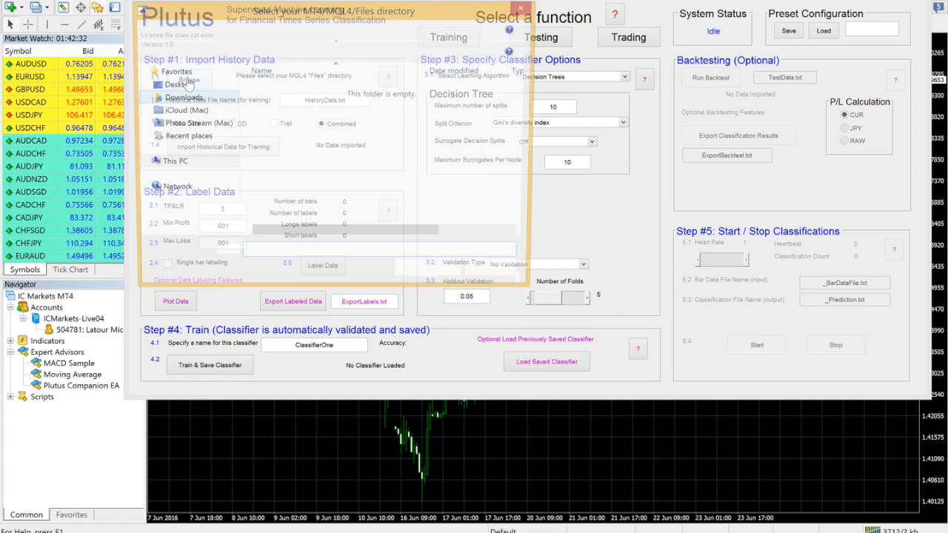
pyautogui.click(185, 94)
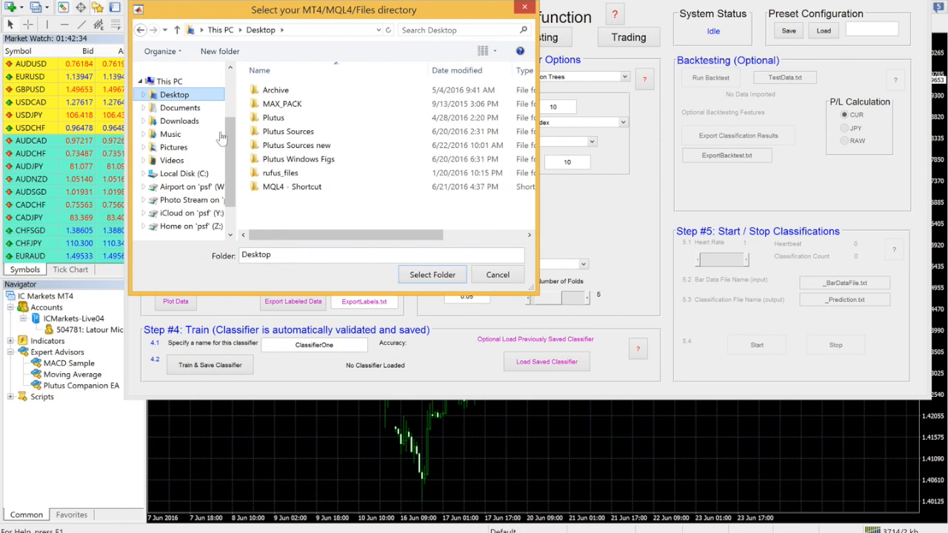
pyautogui.doubleClick(291, 187)
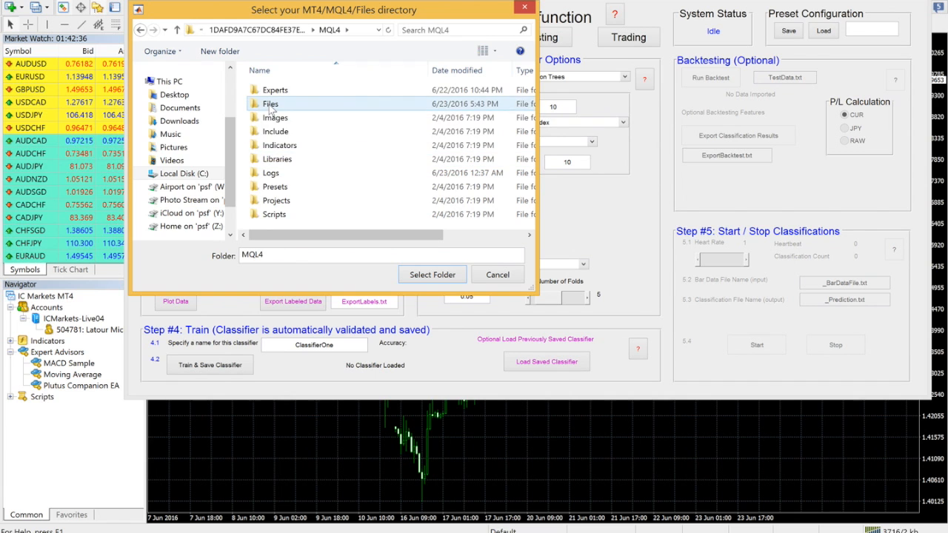
pyautogui.click(432, 274)
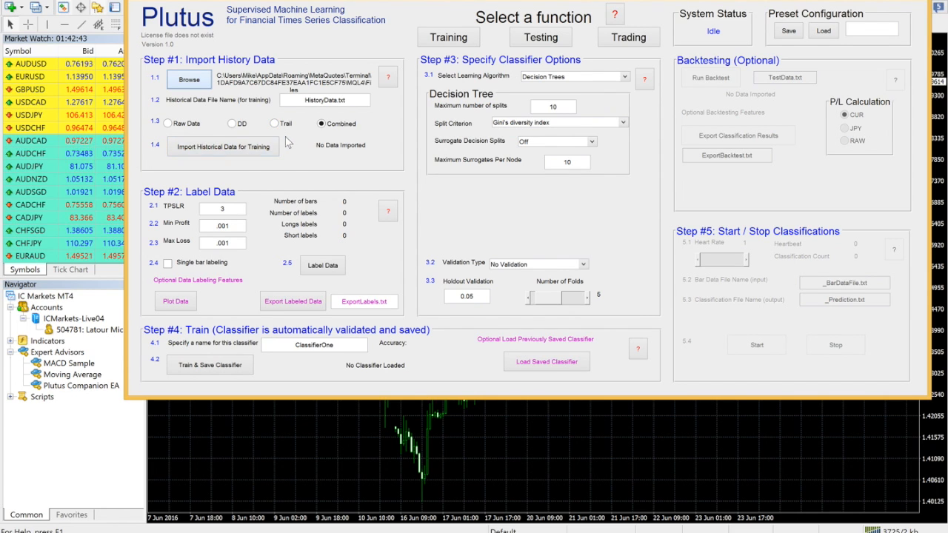
pyautogui.click(223, 146)
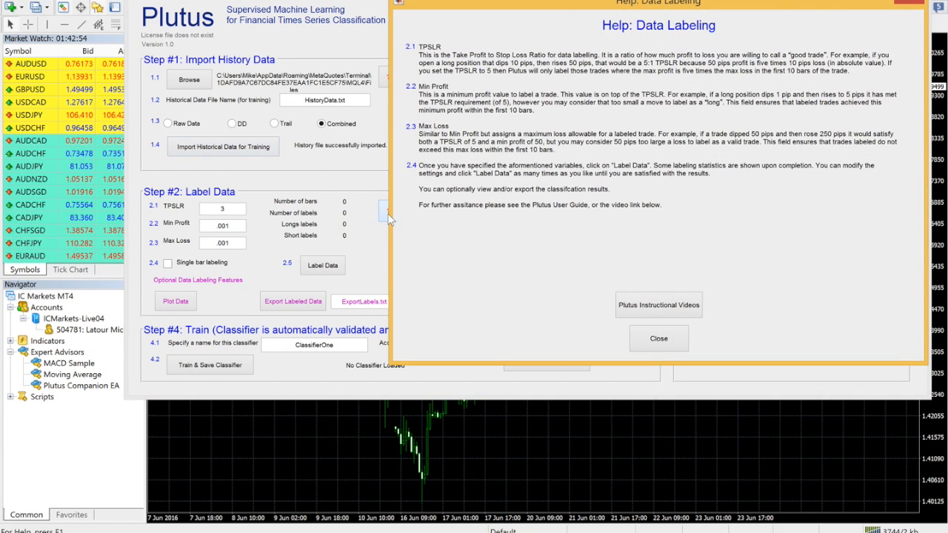
pyautogui.moveTo(585, 323)
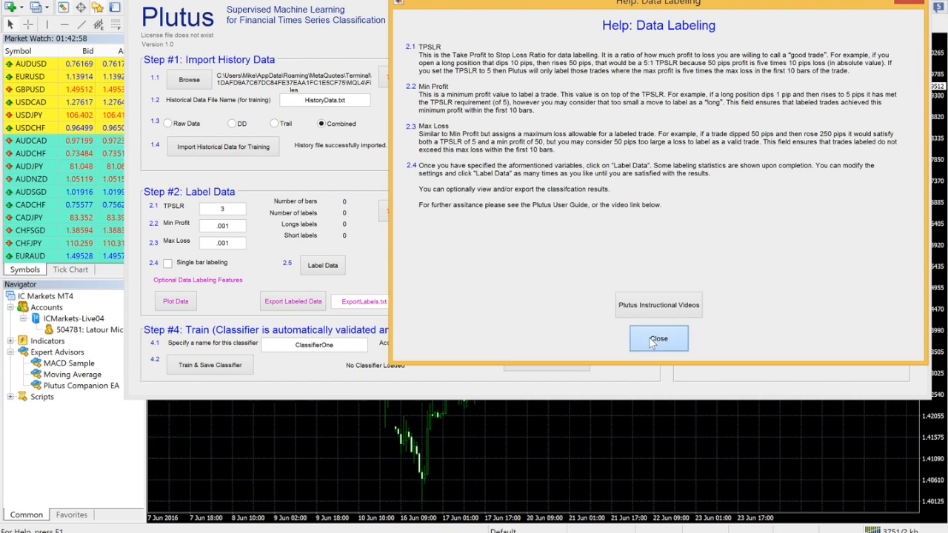
# Step: Close the labeling help, compare TPSLR labeling, and keep single bar labels (2,896 longs, 2,789 shorts)
pyautogui.click(657, 338)
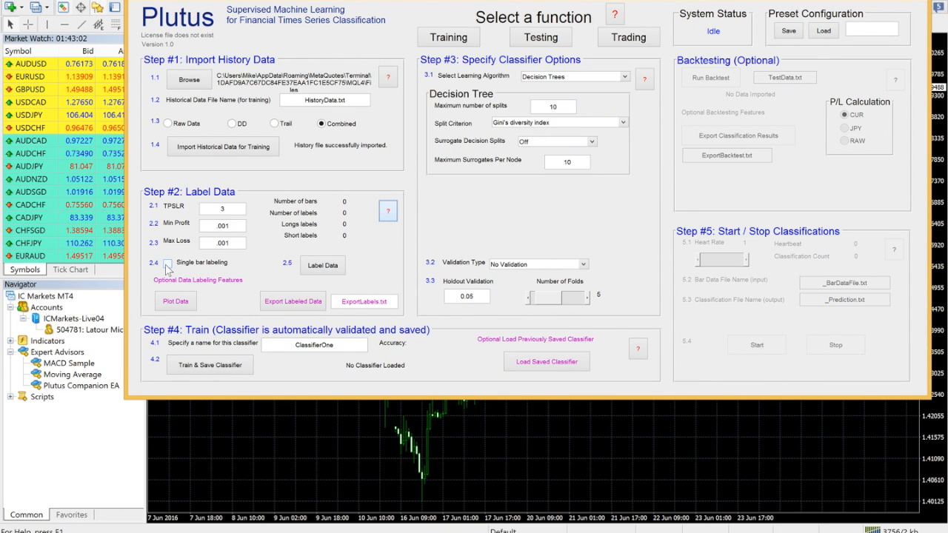
pyautogui.click(168, 262)
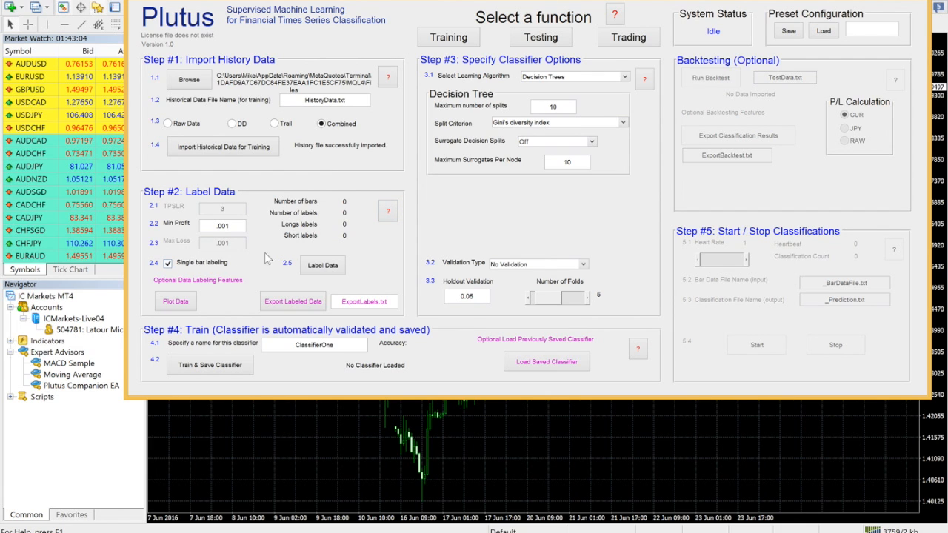
pyautogui.click(322, 265)
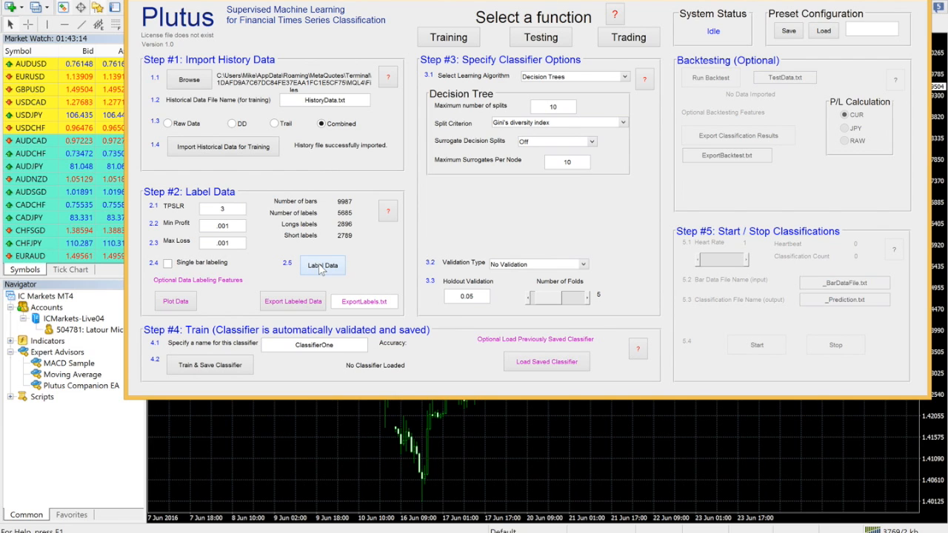
pyautogui.click(322, 265)
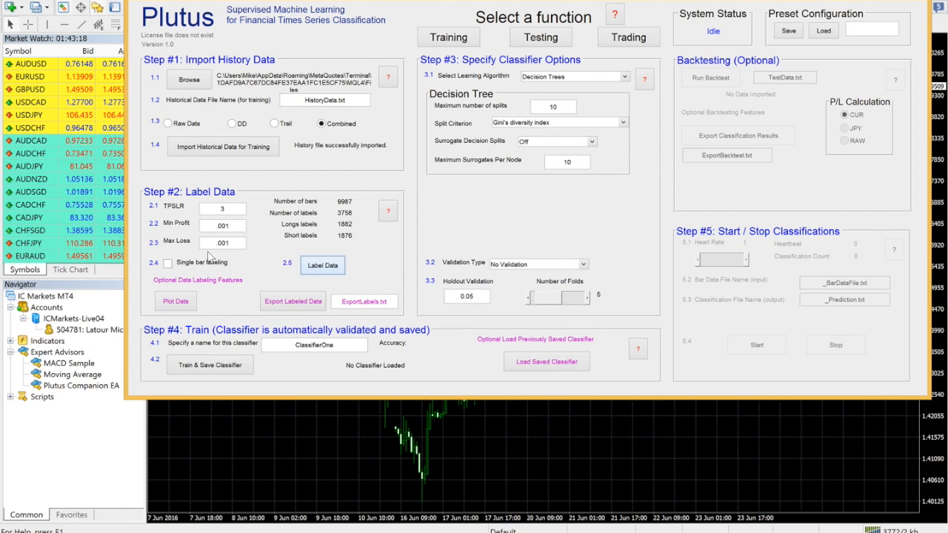
pyautogui.click(168, 262)
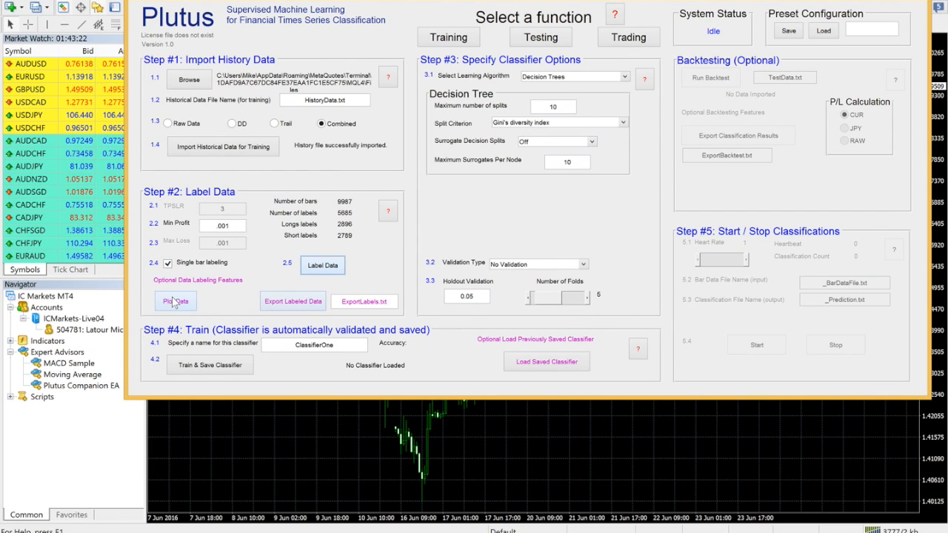
pyautogui.click(175, 300)
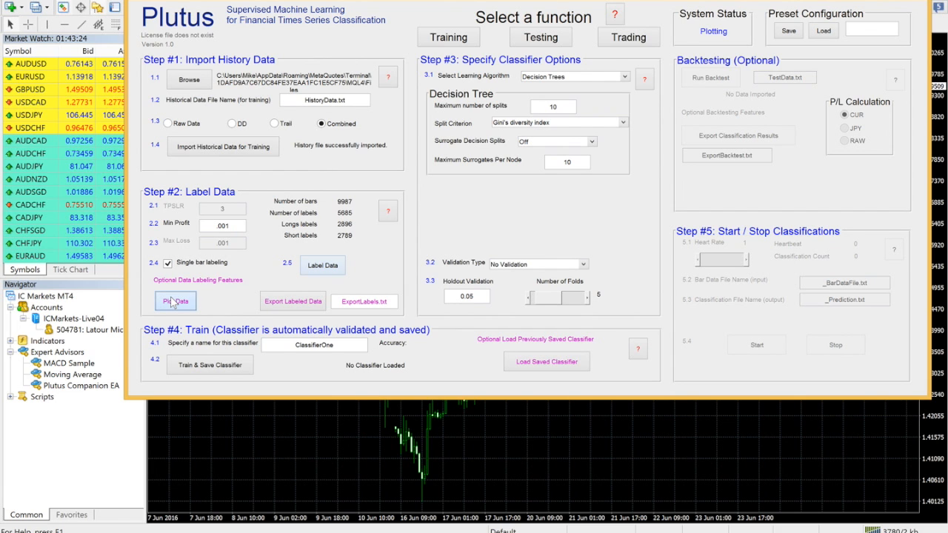
pyautogui.click(174, 300)
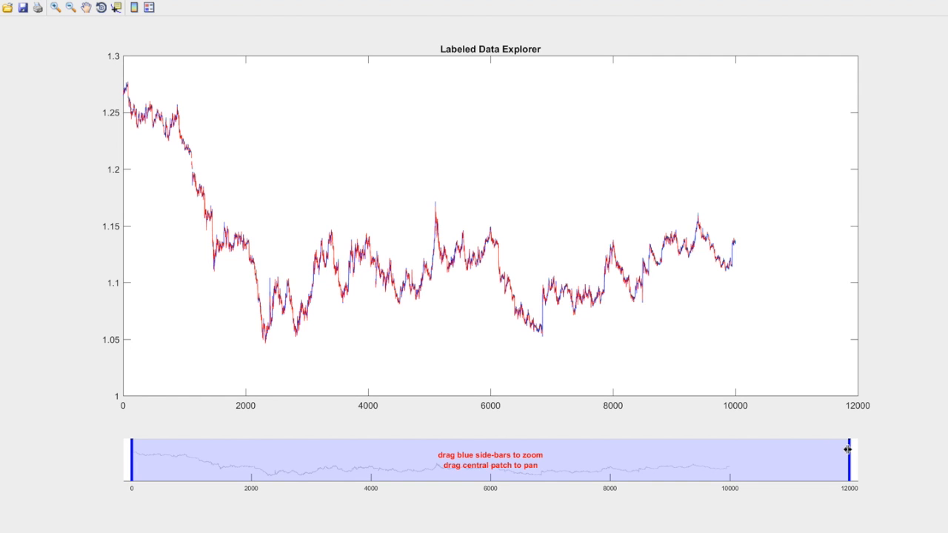
pyautogui.moveTo(848, 449); pyautogui.dragTo(492, 450)
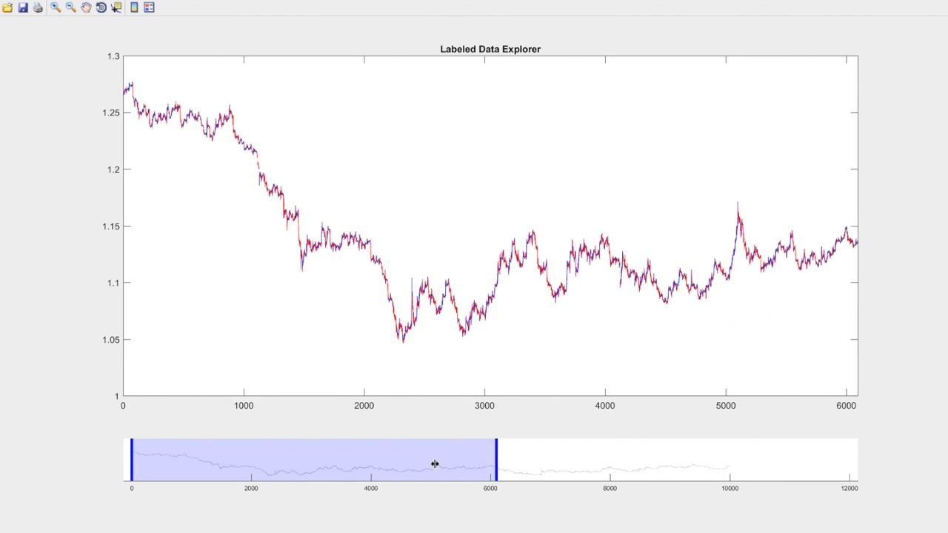
pyautogui.moveTo(492, 462); pyautogui.dragTo(148, 456)
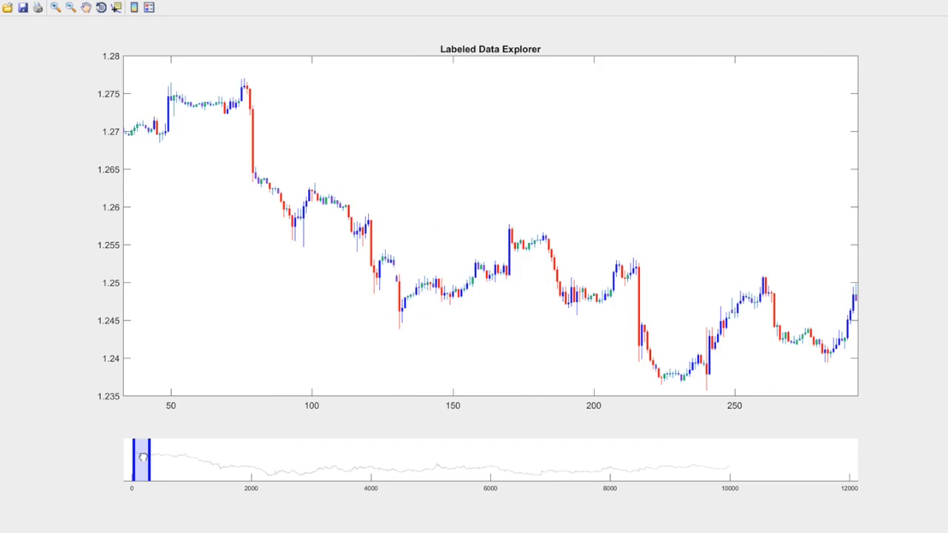
pyautogui.moveTo(141, 456); pyautogui.dragTo(156, 456)
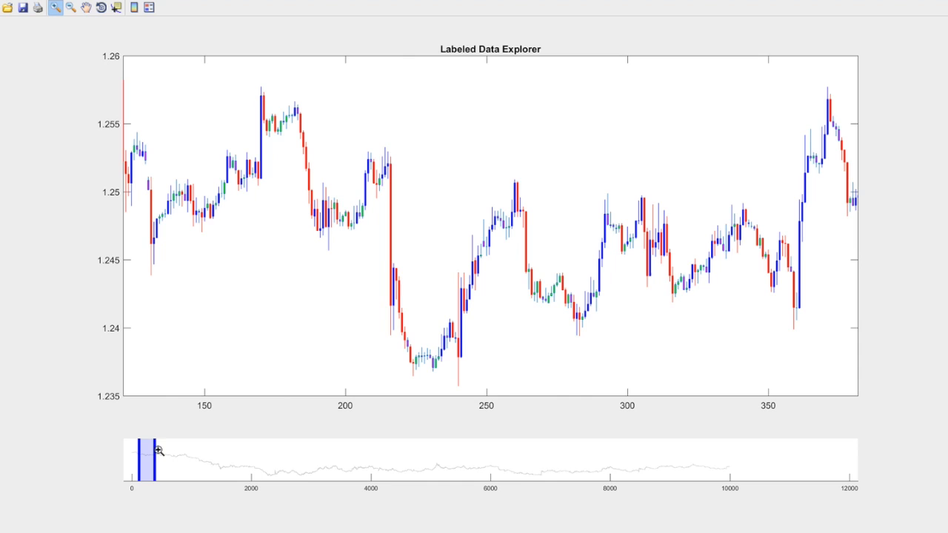
pyautogui.moveTo(171, 455)
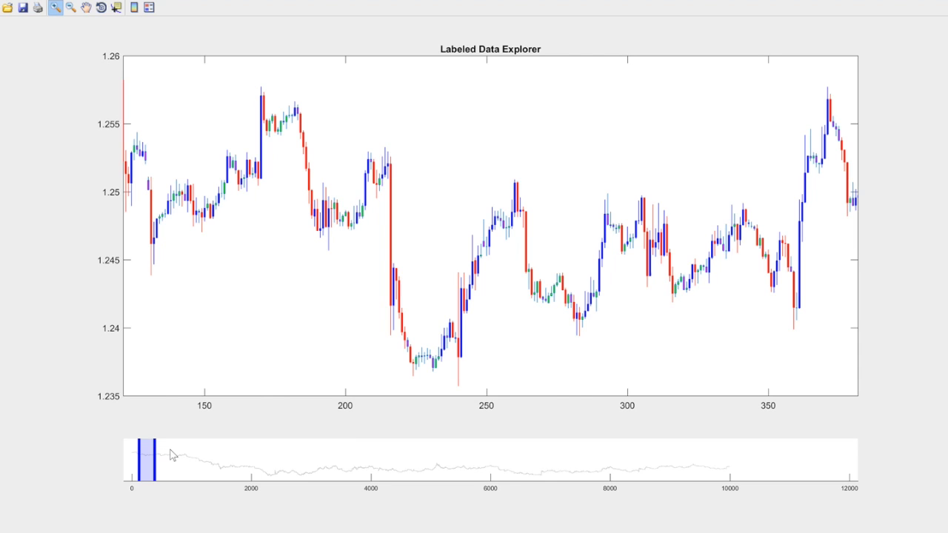
pyautogui.moveTo(913, 33)
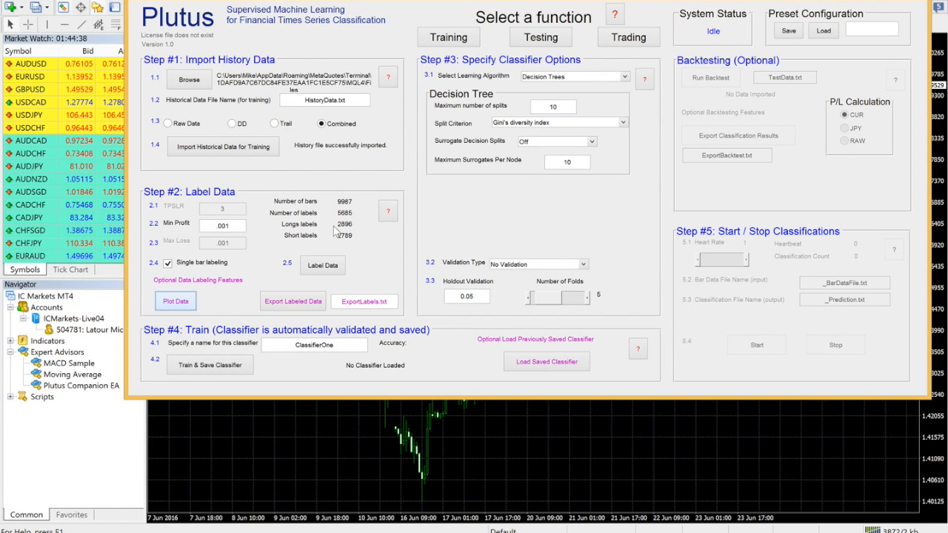
pyautogui.moveTo(478, 224)
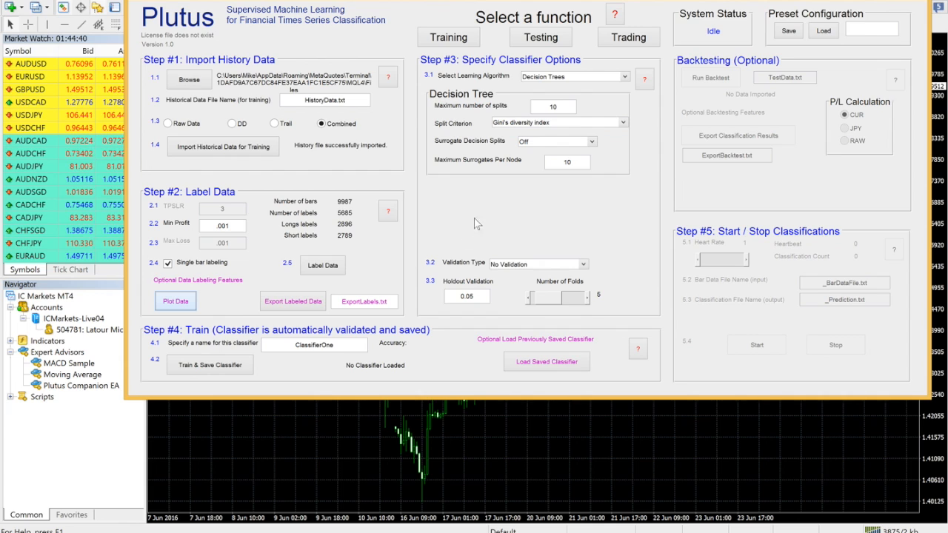
pyautogui.moveTo(628, 173)
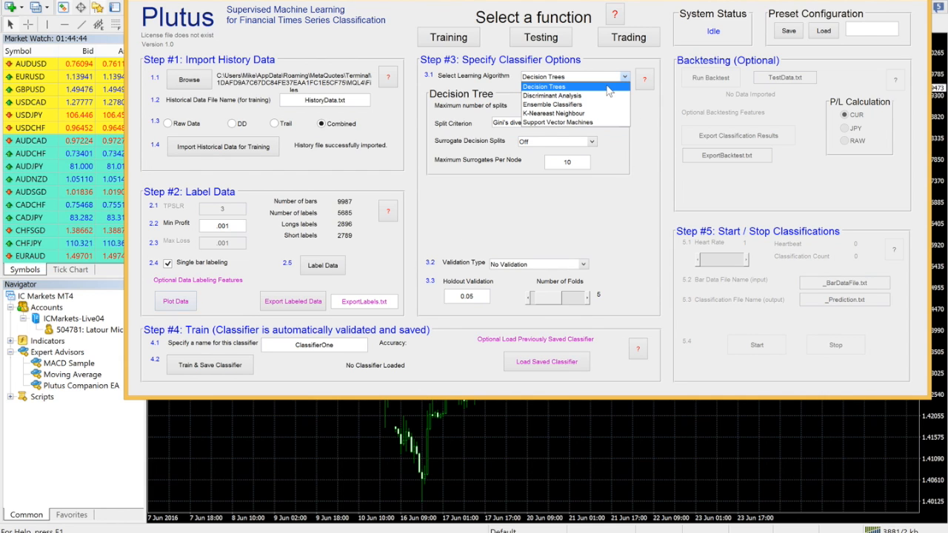
# Step: Preview Discriminant Analysis, KNN and SVM options, then select K-Nearest Neighbour
pyautogui.click(552, 95)
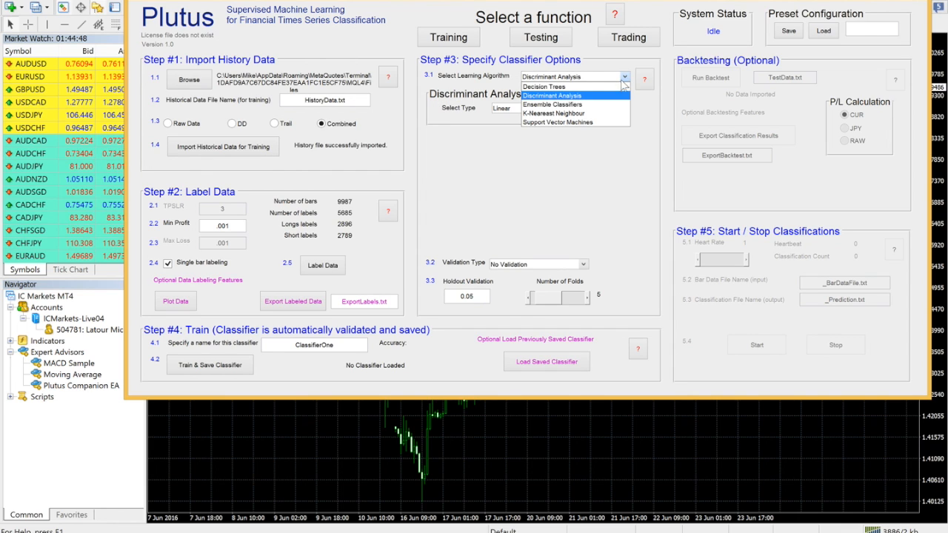
pyautogui.click(552, 105)
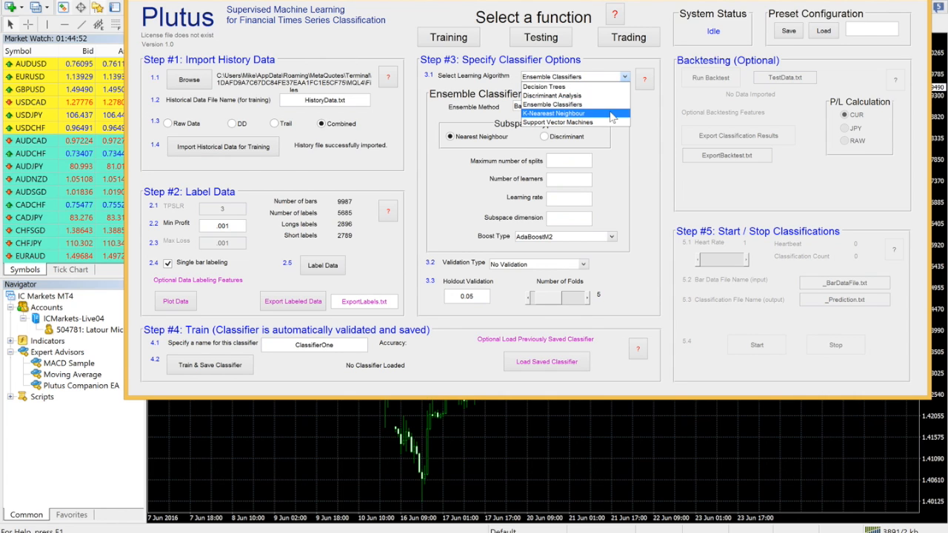
pyautogui.click(570, 113)
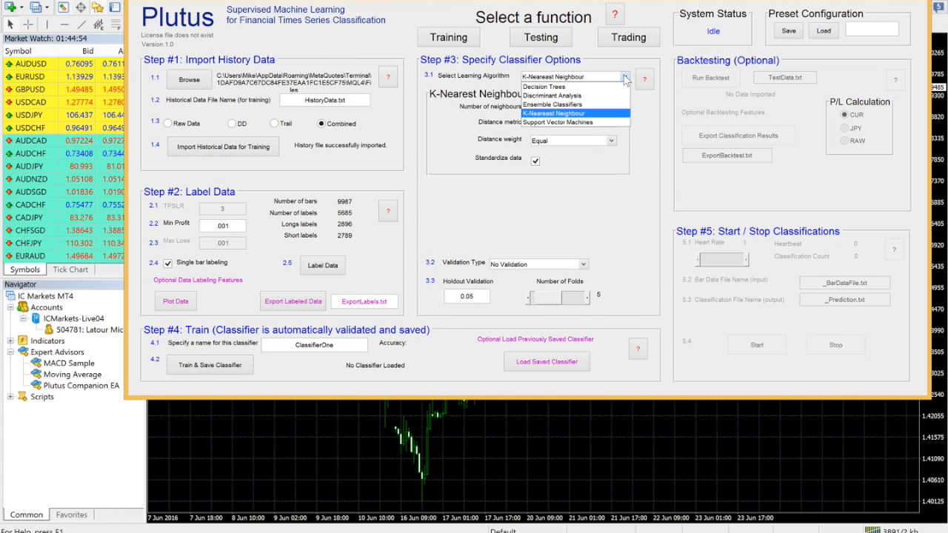
pyautogui.click(576, 121)
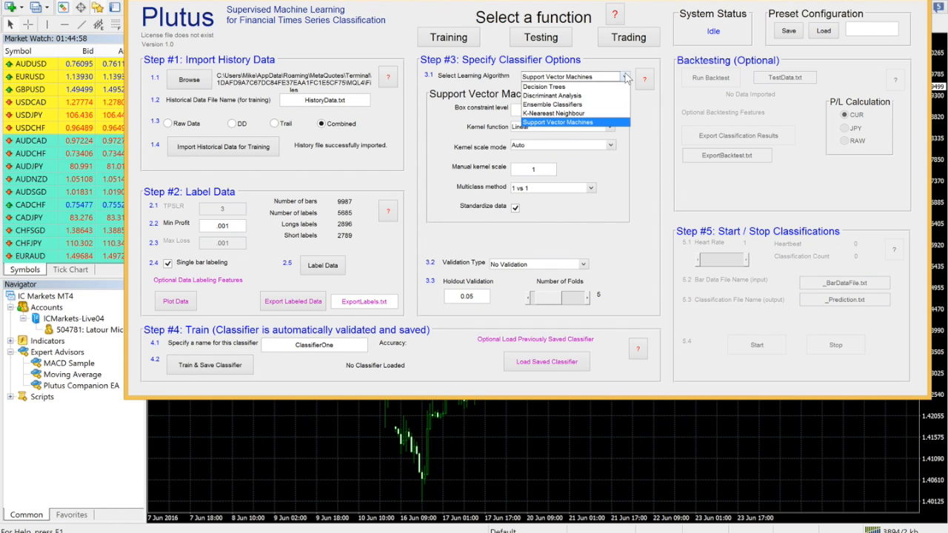
pyautogui.moveTo(573, 113)
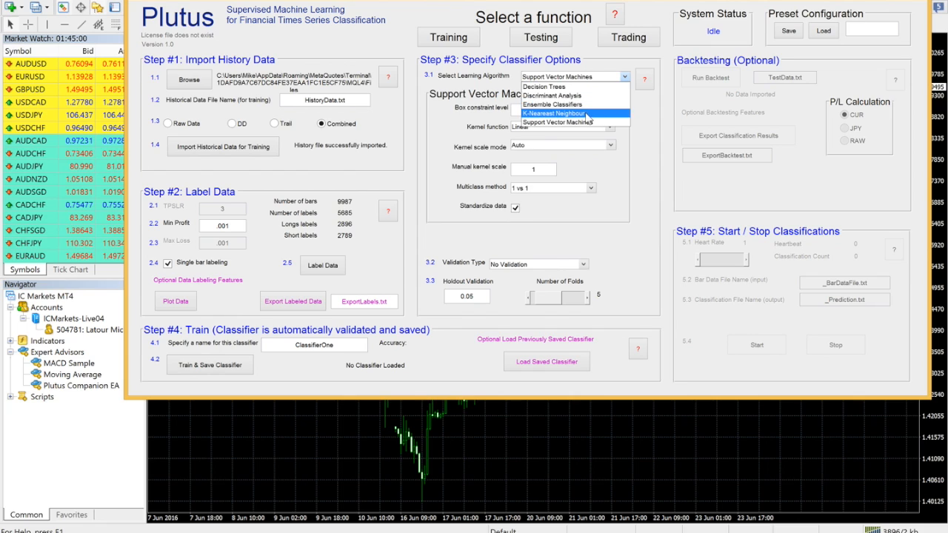
pyautogui.click(553, 114)
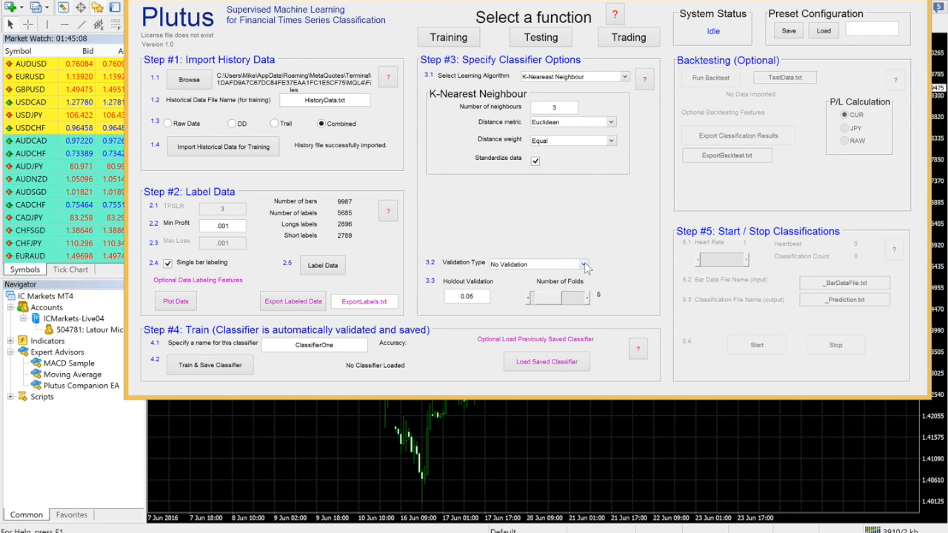
pyautogui.click(586, 264)
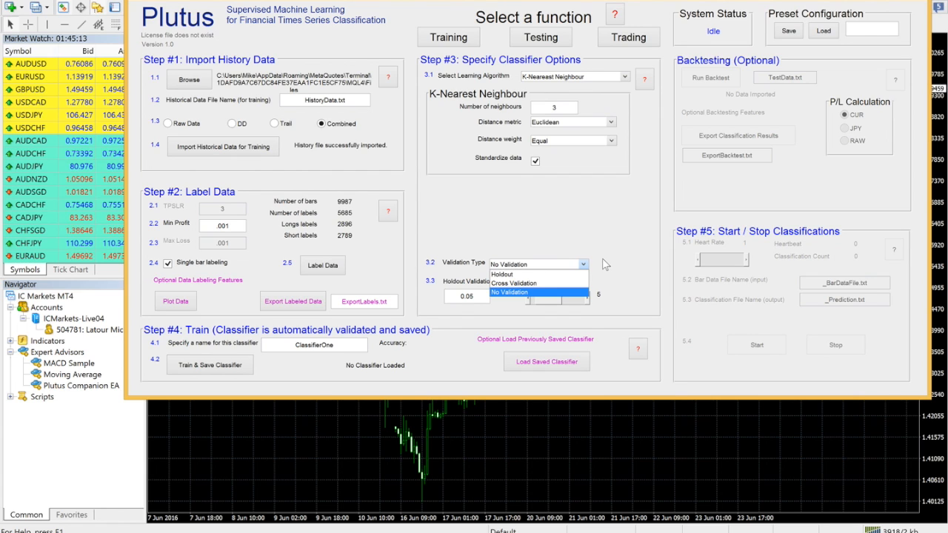
pyautogui.click(509, 292)
pyautogui.write('KNN1')
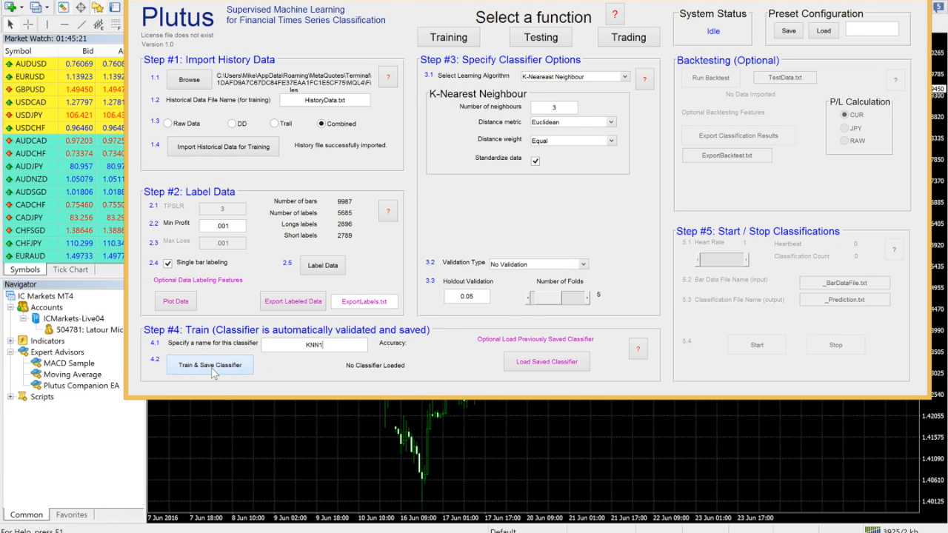
# Step: Train and save the KNN1 classifier (66.176 accuracy) and close its confusion matrix
pyautogui.click(209, 365)
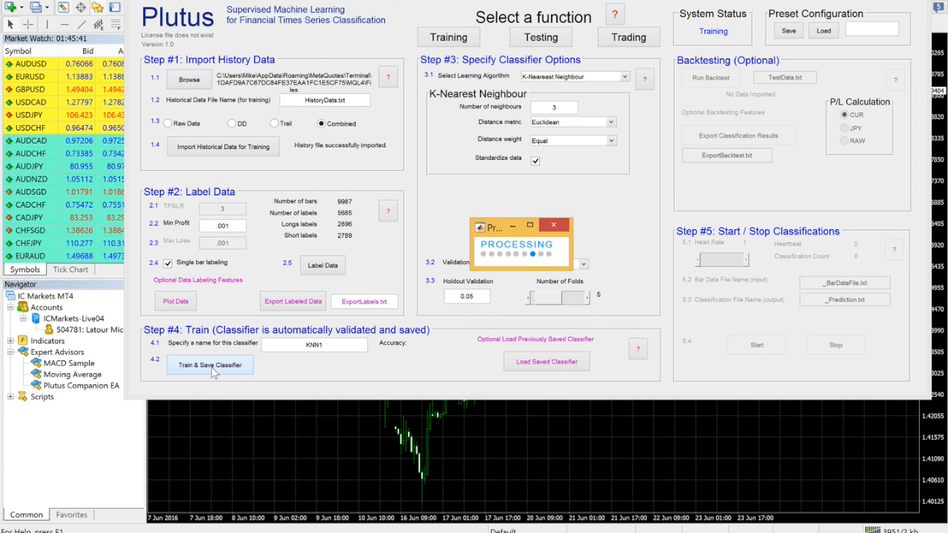
pyautogui.click(209, 364)
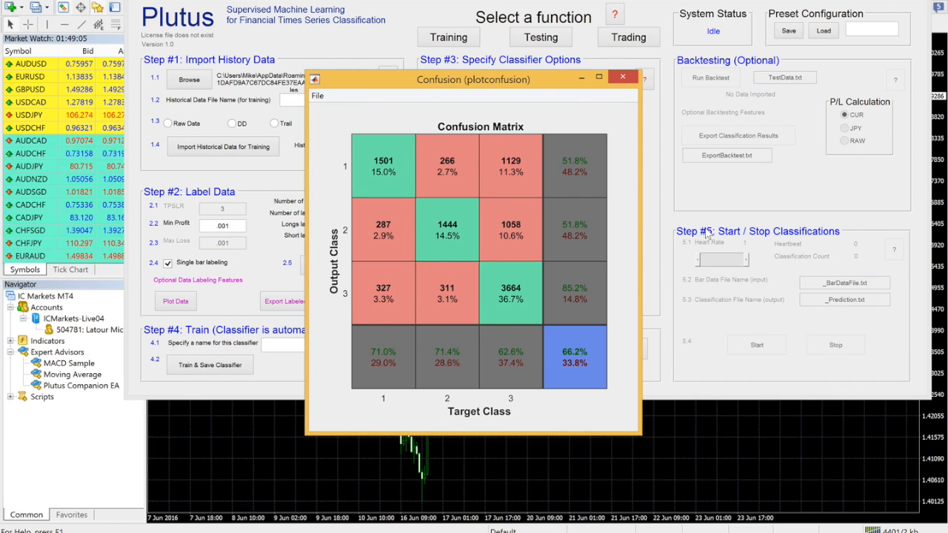
pyautogui.moveTo(701, 203)
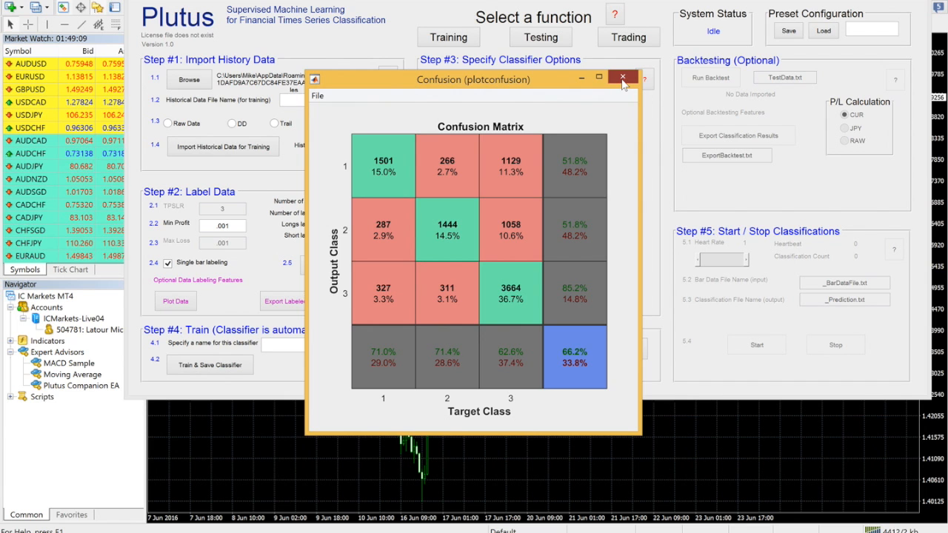
pyautogui.click(622, 79)
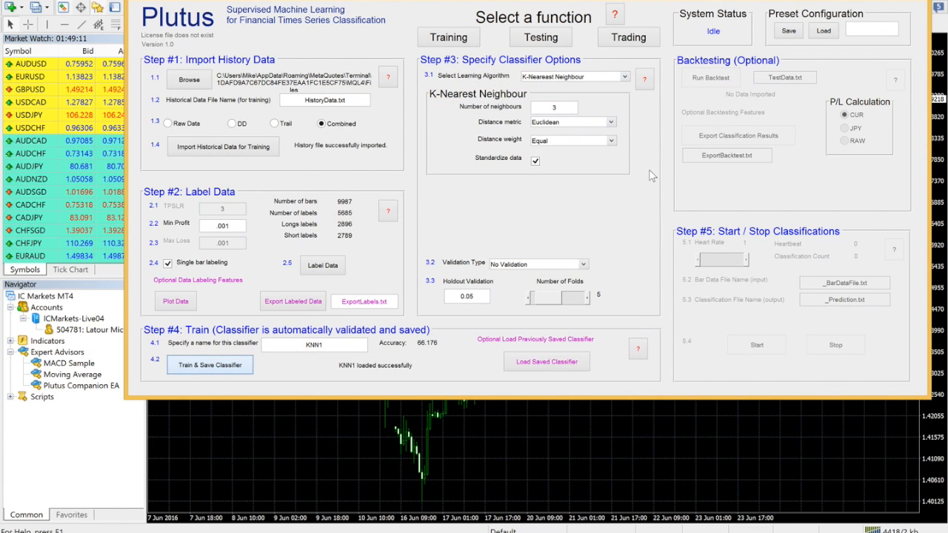
pyautogui.moveTo(639, 140)
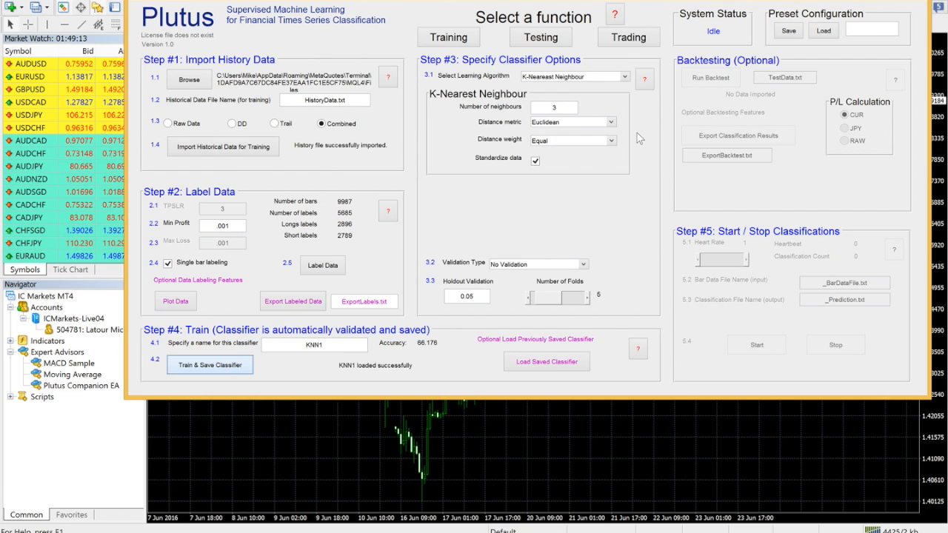
# Step: Switch to Testing and run the backtest, yielding 250 pips over 17 trades
pyautogui.click(541, 37)
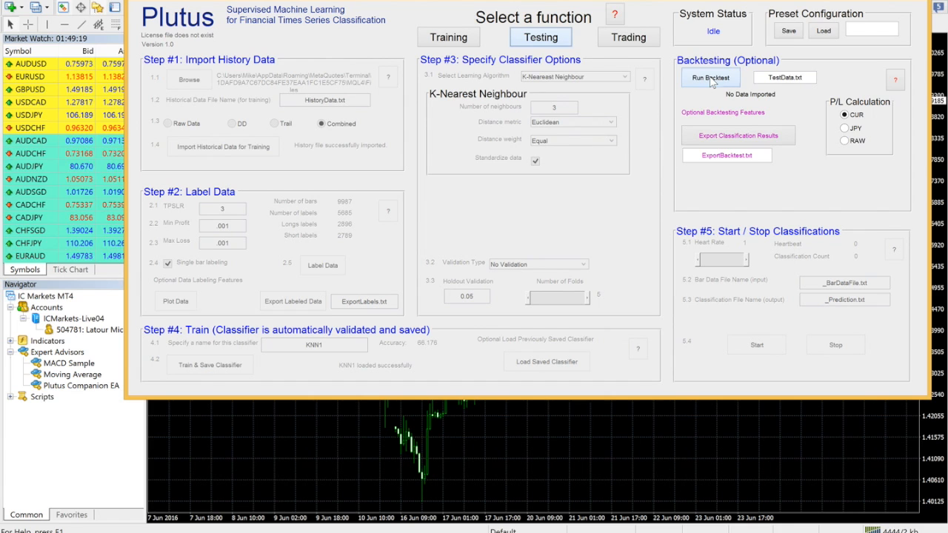
pyautogui.click(710, 78)
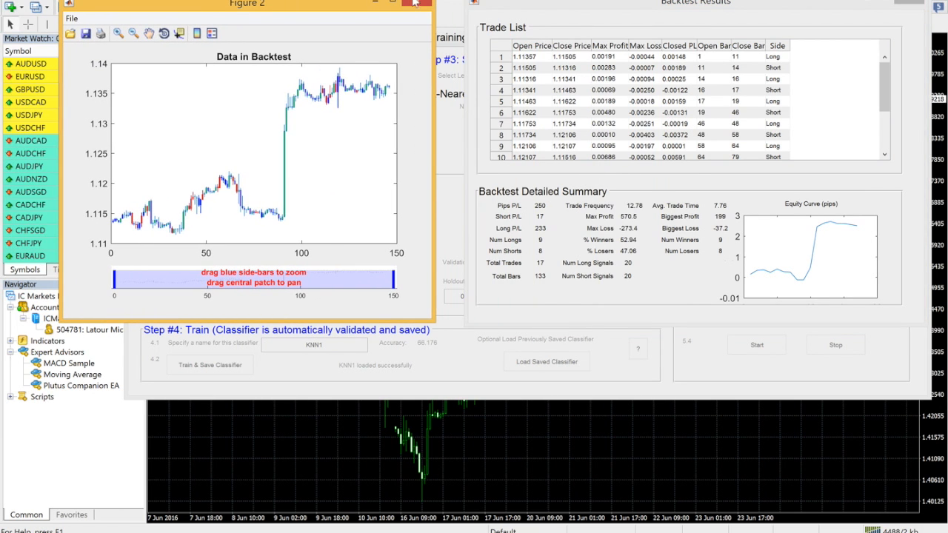
# Step: Zoom the backtest price chart to about 60 bars and pan toward the later bars
pyautogui.click(673, 2)
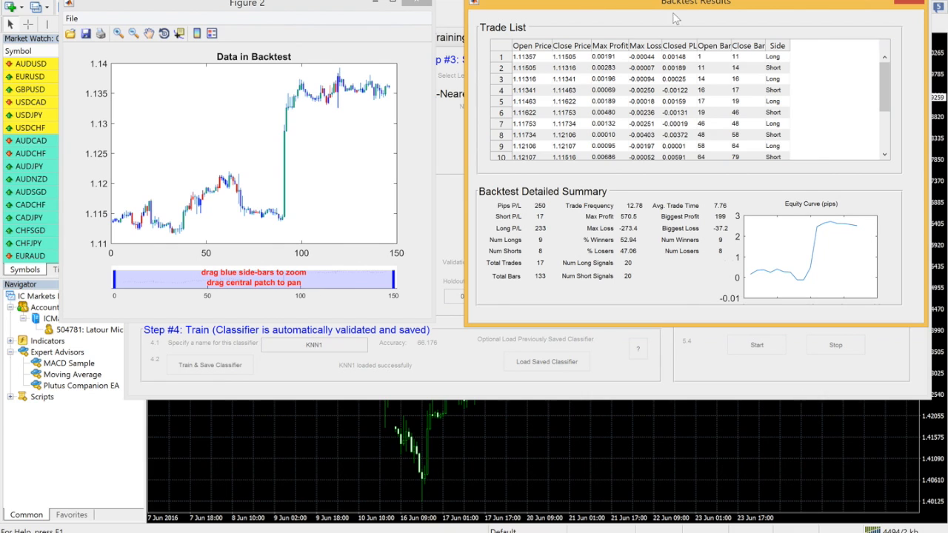
pyautogui.moveTo(803, 59)
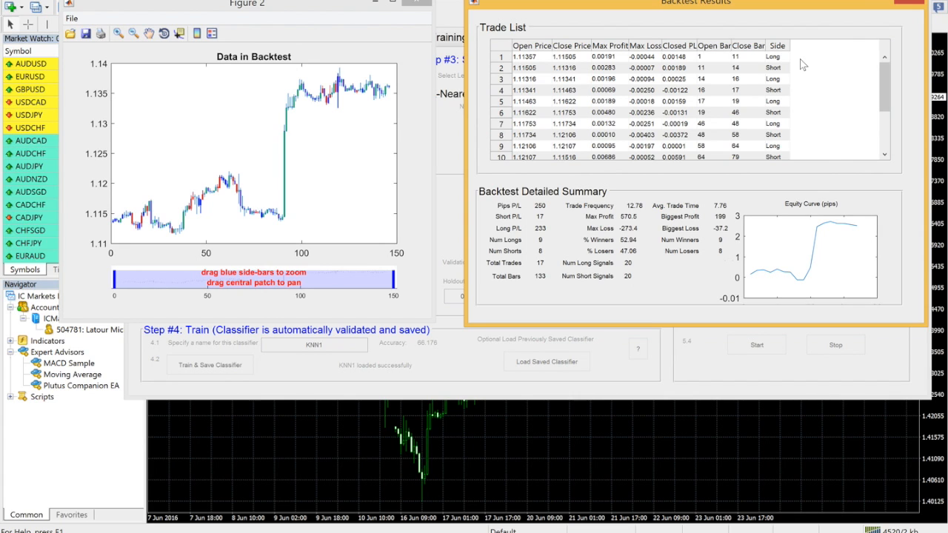
pyautogui.moveTo(383, 16)
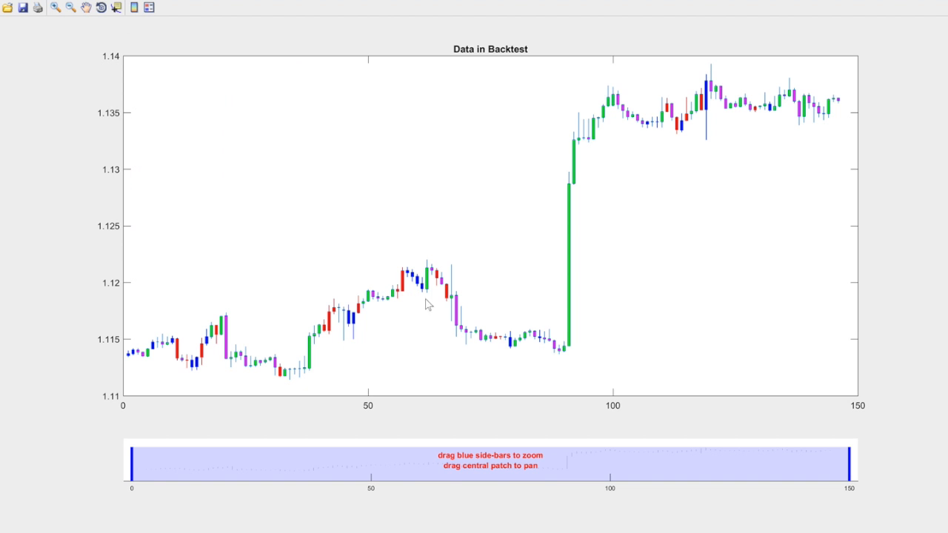
pyautogui.moveTo(847, 463)
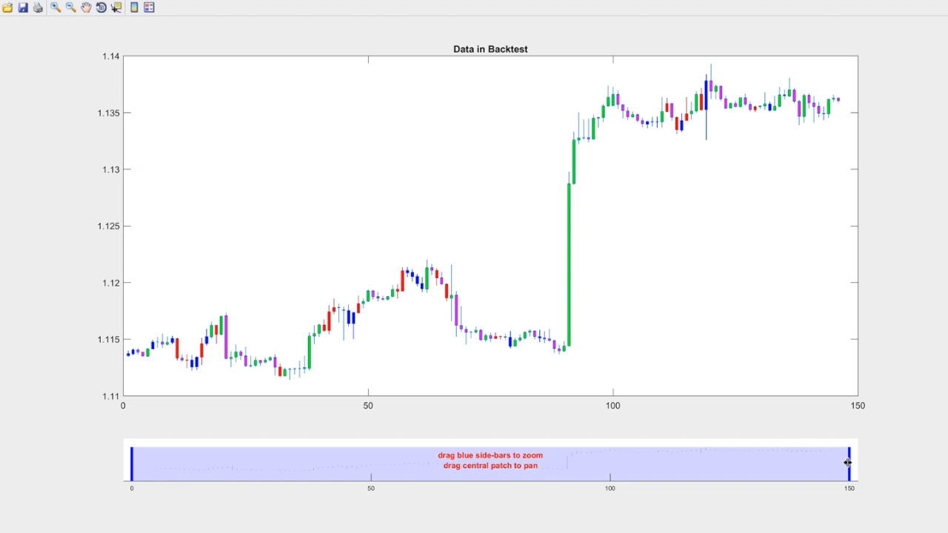
pyautogui.moveTo(848, 463); pyautogui.dragTo(520, 463)
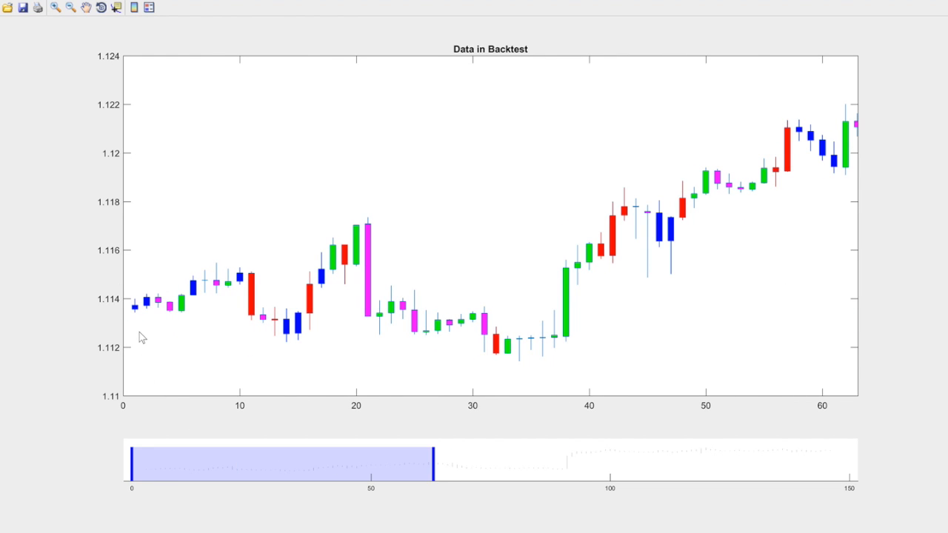
pyautogui.moveTo(218, 459)
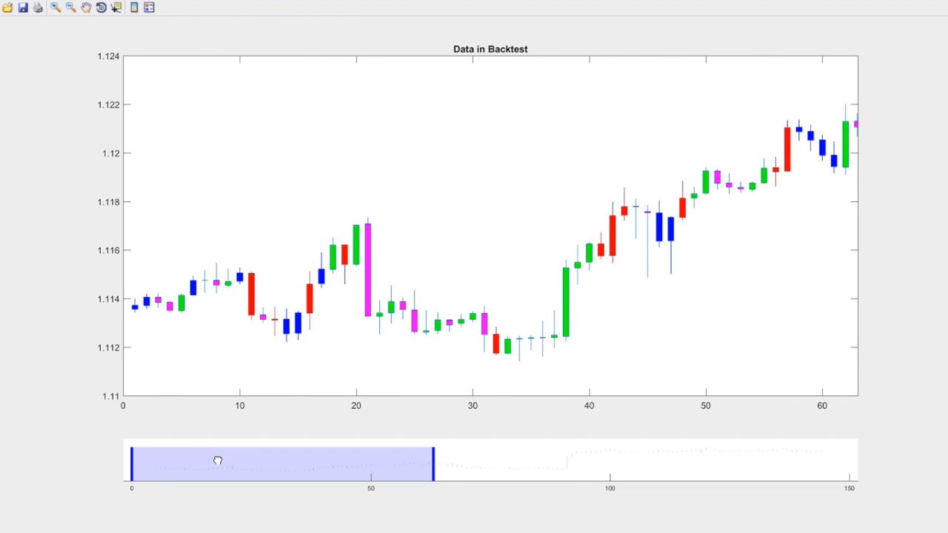
pyautogui.moveTo(218, 460); pyautogui.dragTo(265, 463)
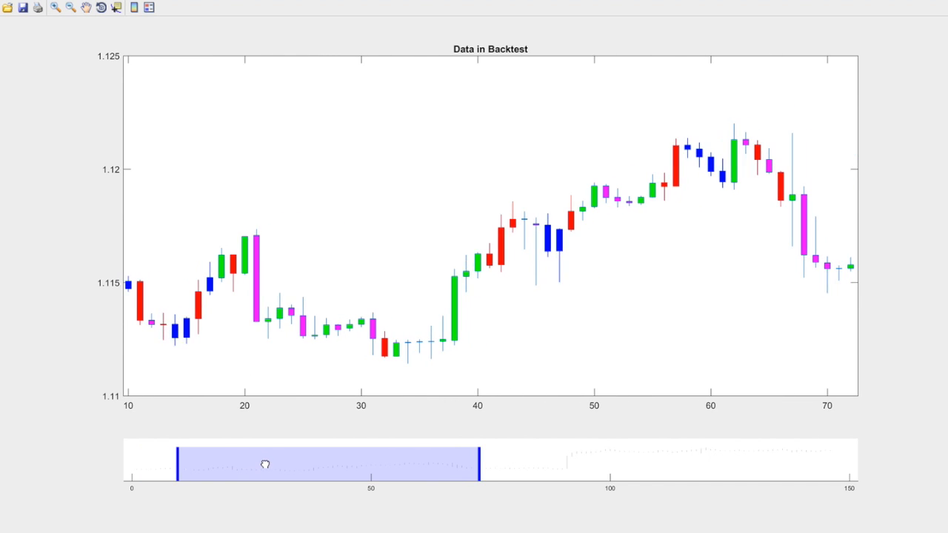
pyautogui.moveTo(265, 464); pyautogui.dragTo(422, 460)
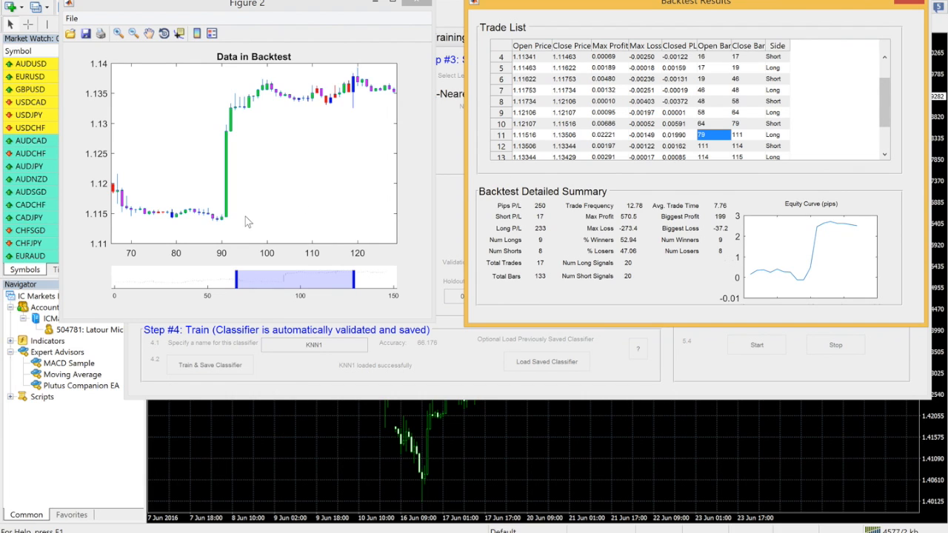
pyautogui.moveTo(170, 226)
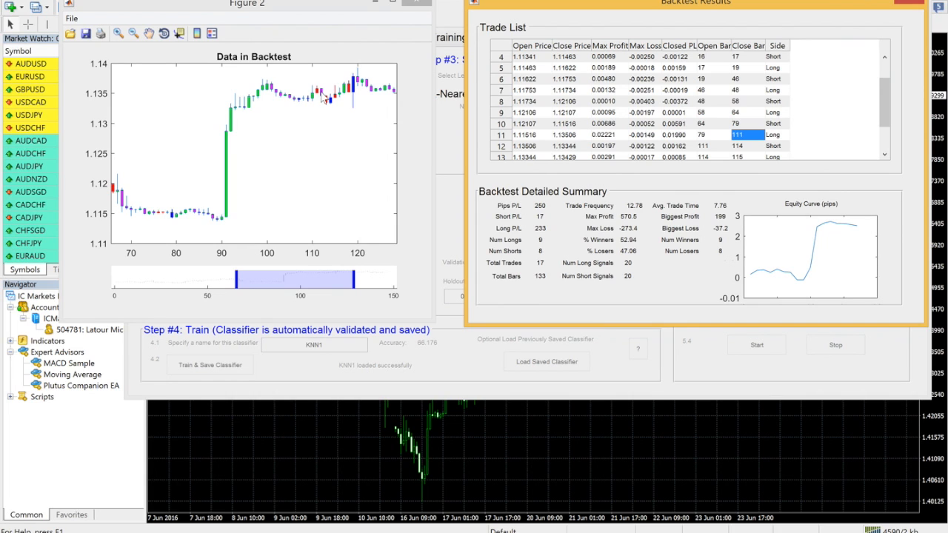
pyautogui.moveTo(348, 145)
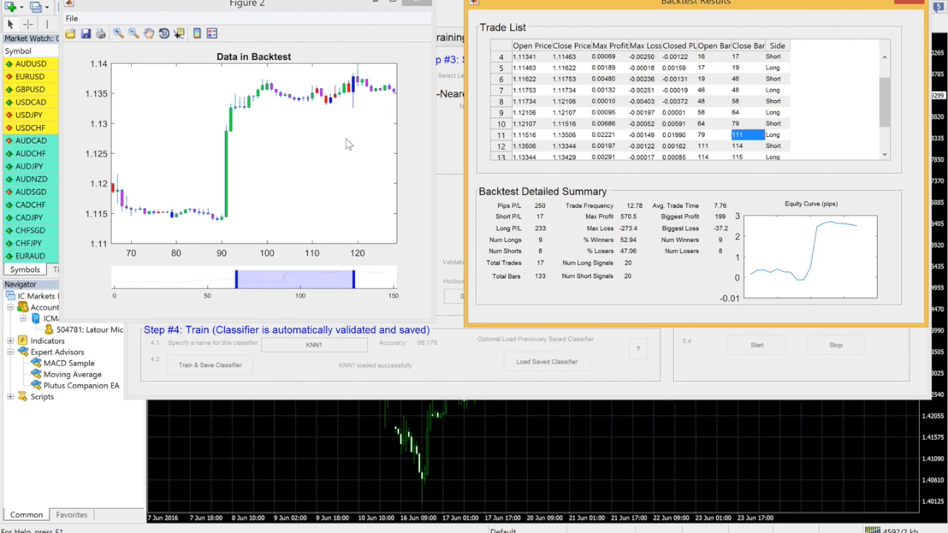
pyautogui.moveTo(806, 302)
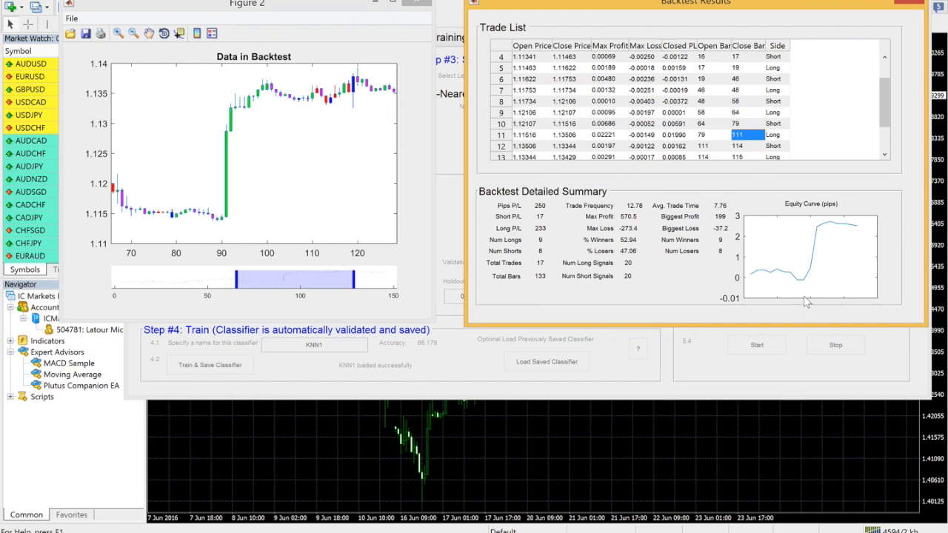
pyautogui.moveTo(825, 258)
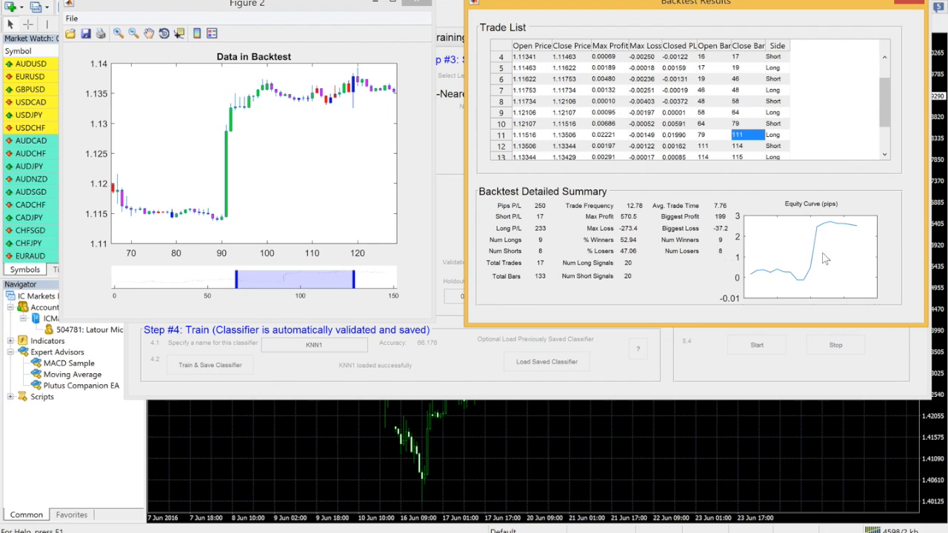
pyautogui.moveTo(837, 228)
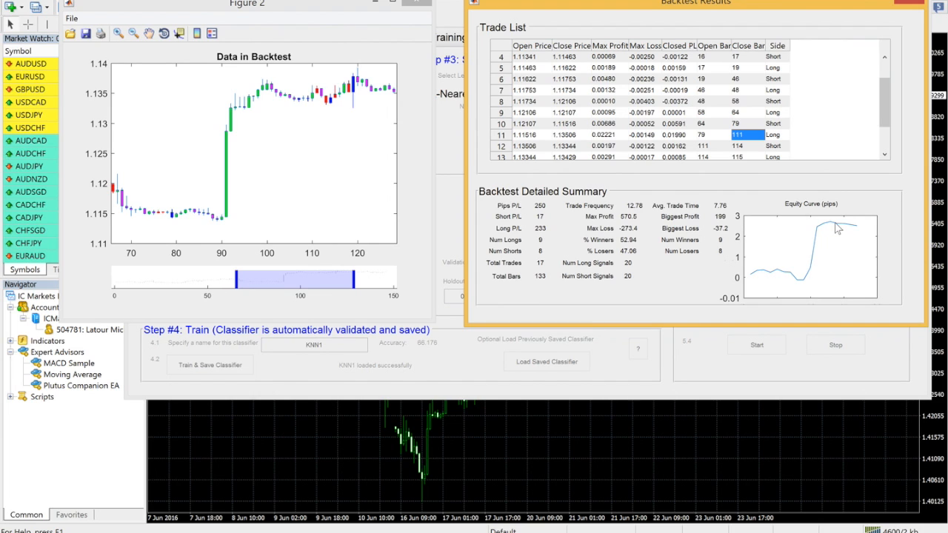
pyautogui.moveTo(643, 284)
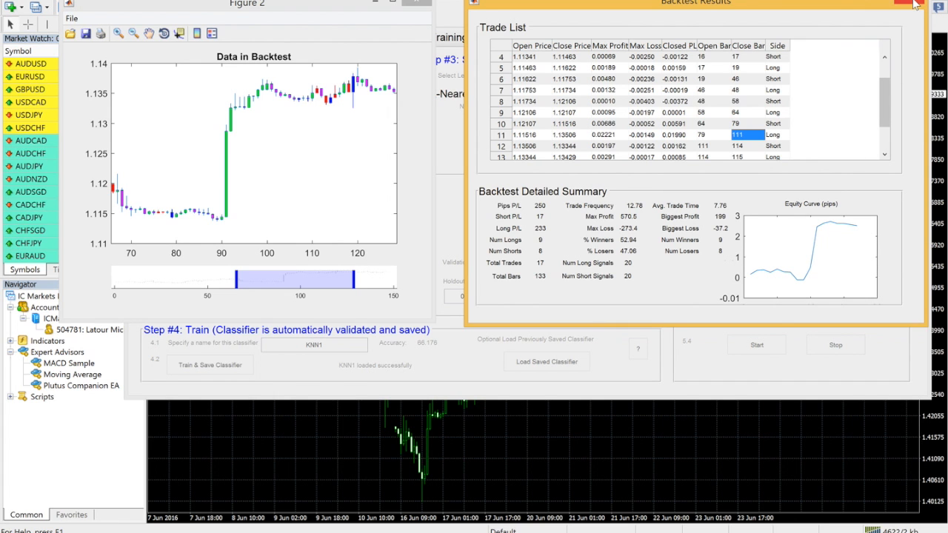
# Step: Close the Backtest Results window
pyautogui.click(903, 3)
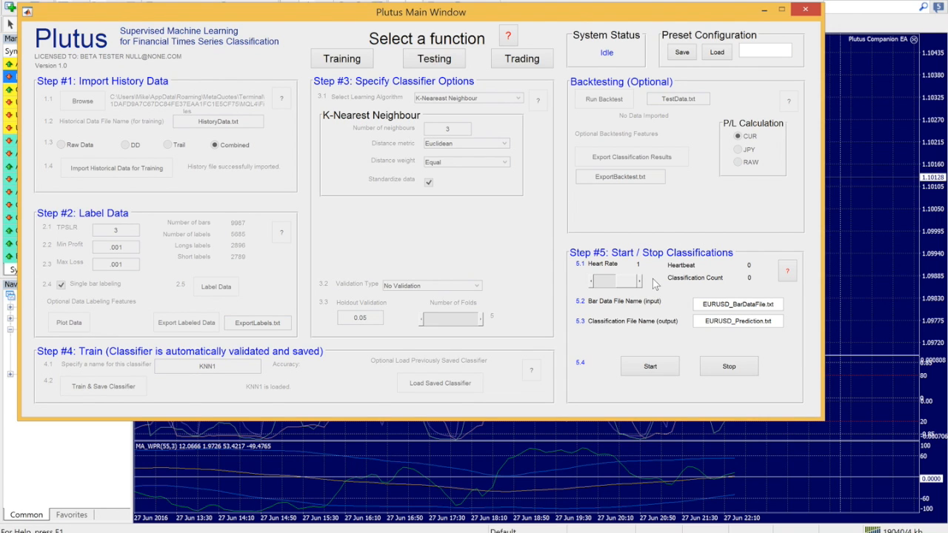
# Step: Start live EURUSD classification so status reads Working with count 1
pyautogui.click(649, 366)
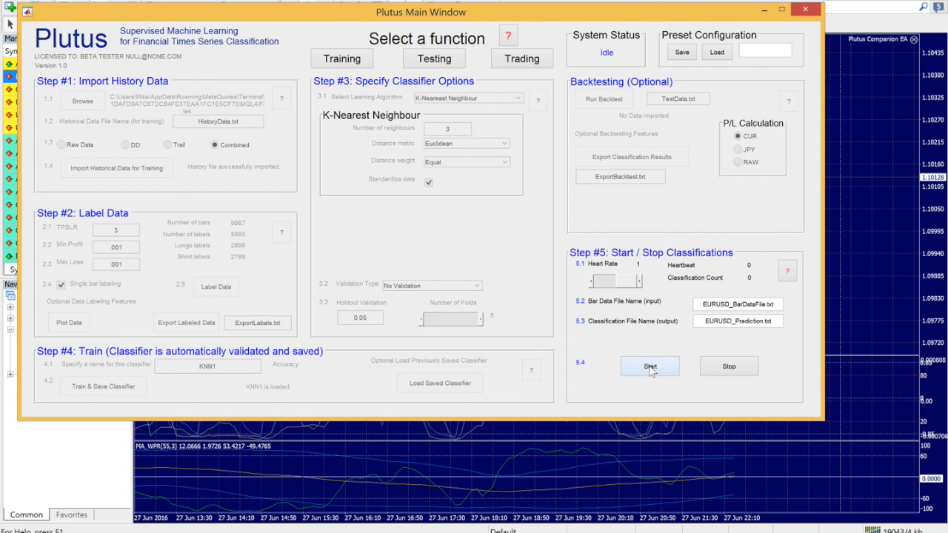
pyautogui.click(649, 366)
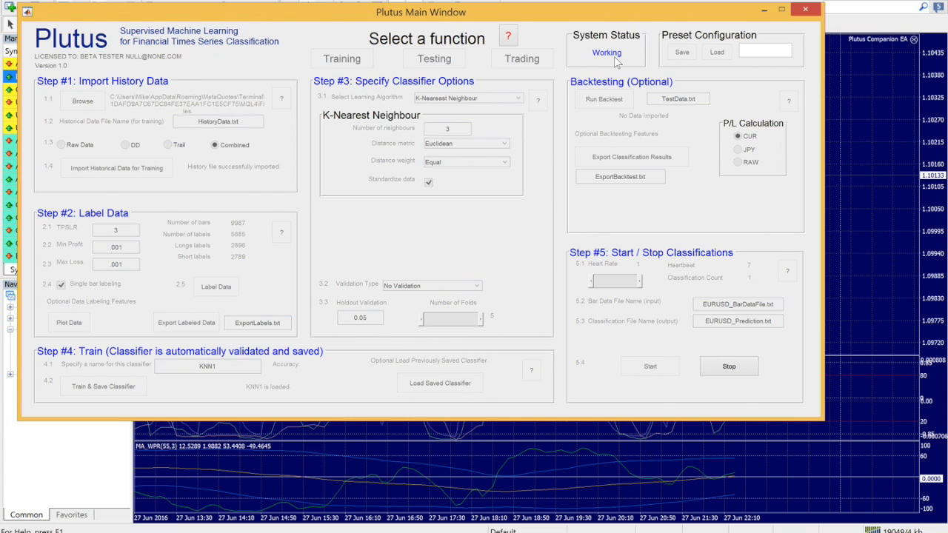
pyautogui.moveTo(717, 81)
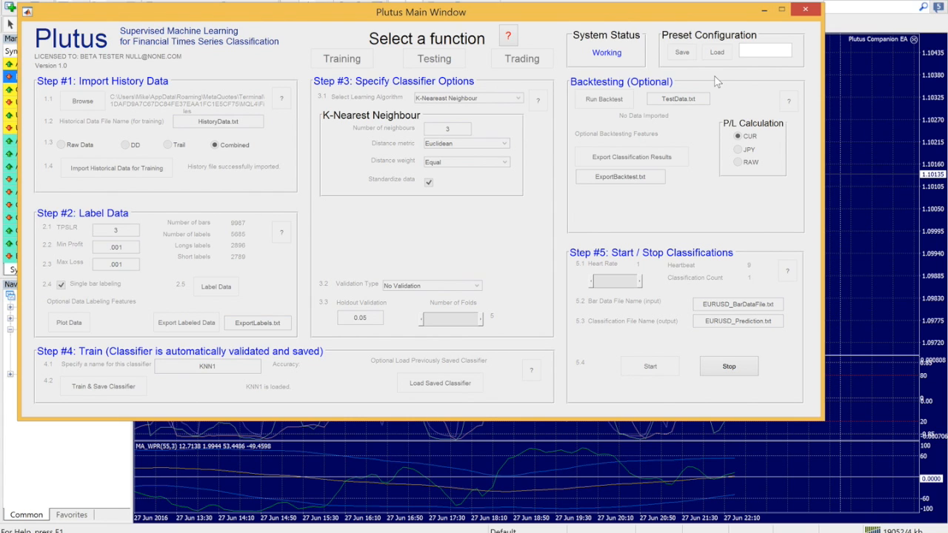